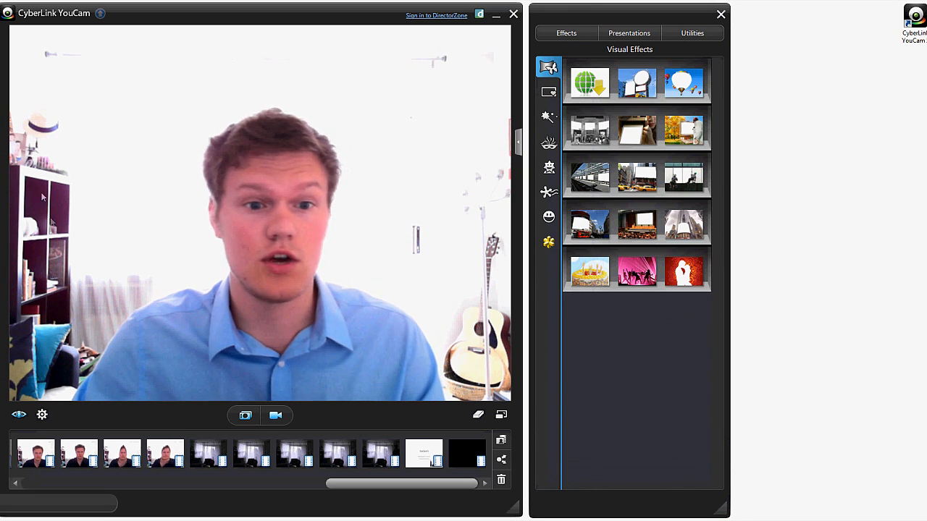
{"action": "mouse_move", "coordinate": [488, 156]}
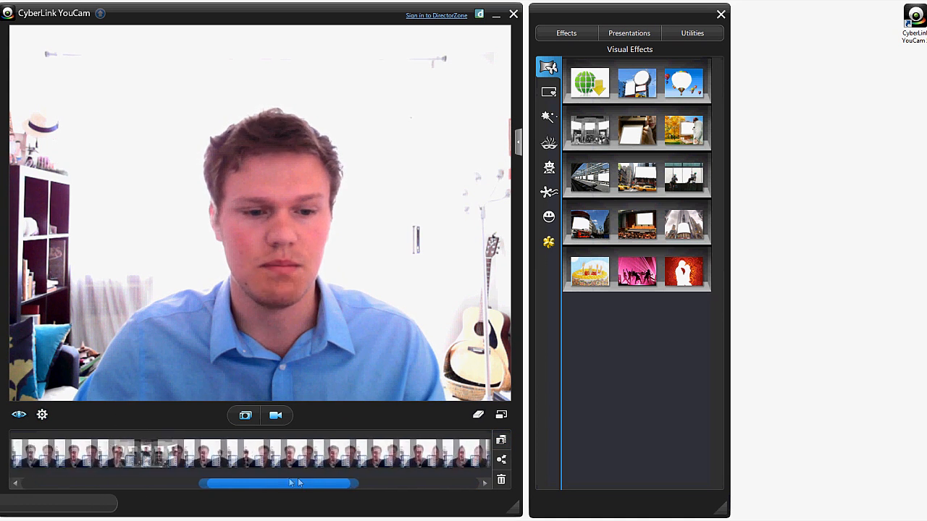
Switch the capture mode from video to photo for the live webcam feed
{"action": "left_click", "coordinate": [245, 414]}
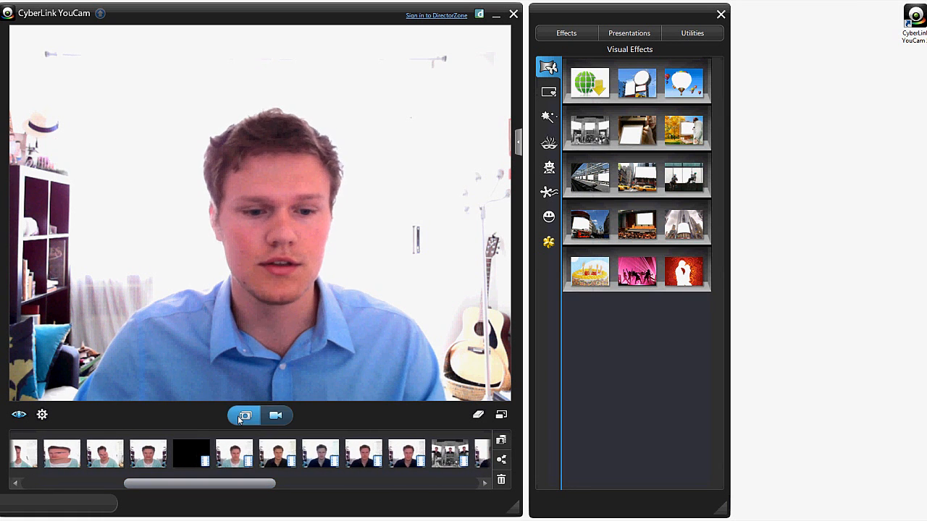
{"action": "mouse_move", "coordinate": [245, 414]}
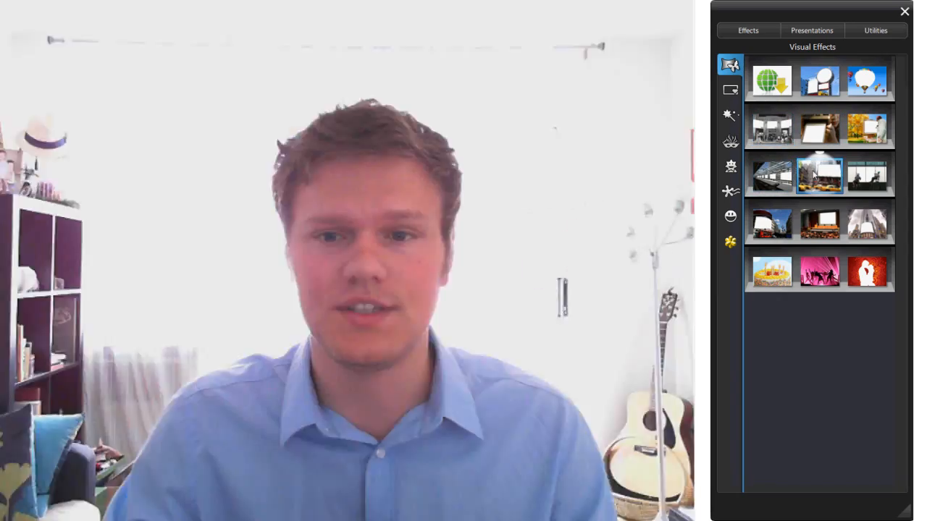
Try the city billboard, rainbow dancer and lovebirds-with-hearts scene effects on the feed
{"action": "left_click", "coordinate": [867, 174]}
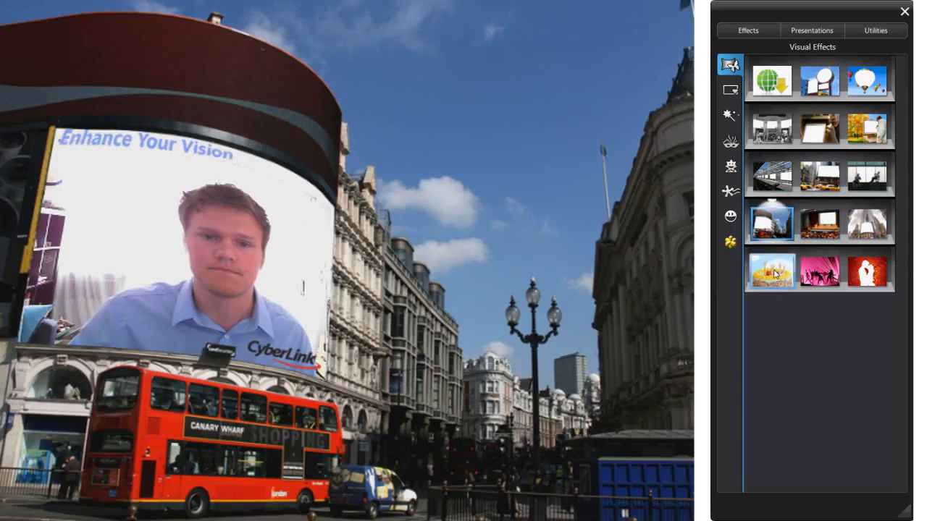
{"action": "left_click", "coordinate": [820, 270]}
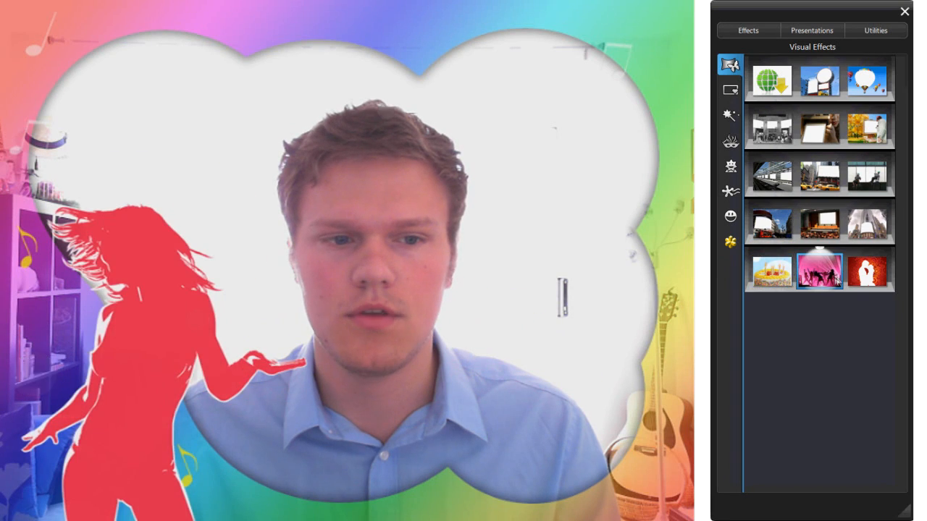
{"action": "left_click", "coordinate": [866, 271]}
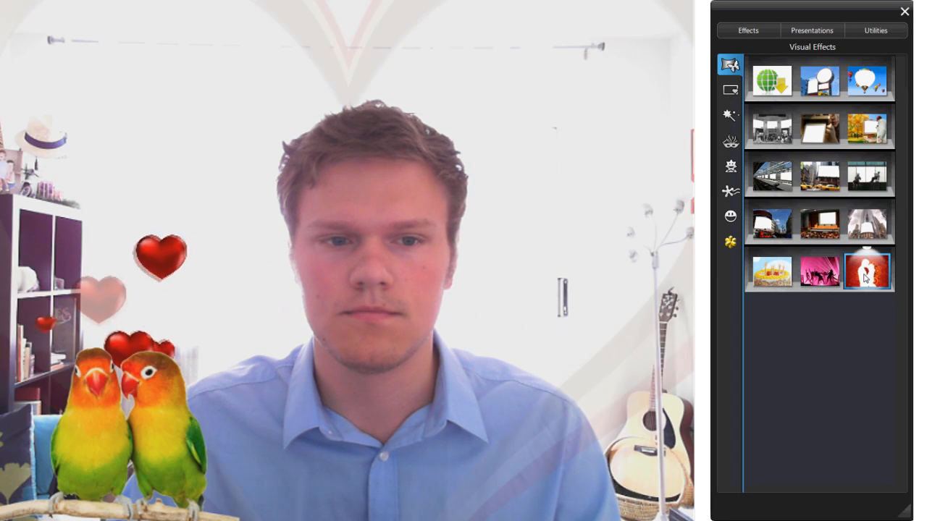
Try the roses, photo print, ribbon gift, gold petals and scope frames, ending on twinkling stars
{"action": "left_click", "coordinate": [730, 90]}
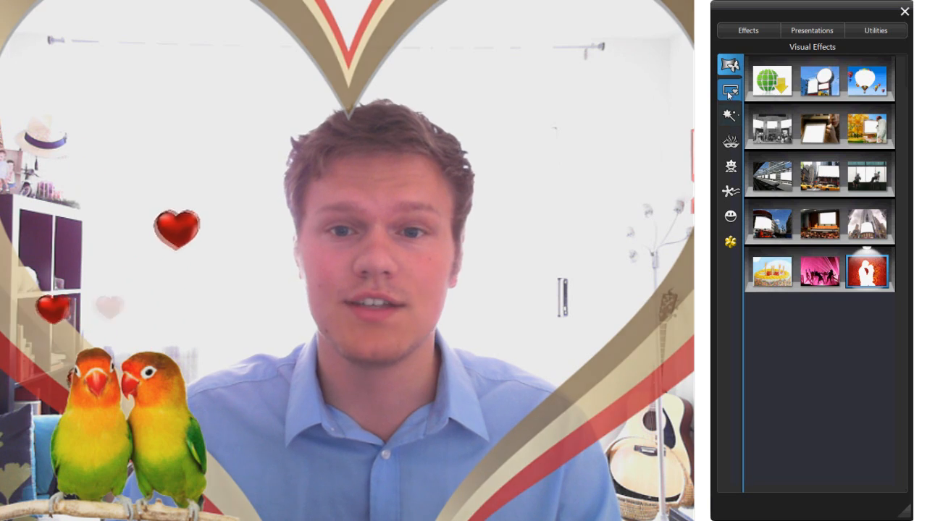
{"action": "left_click", "coordinate": [730, 89]}
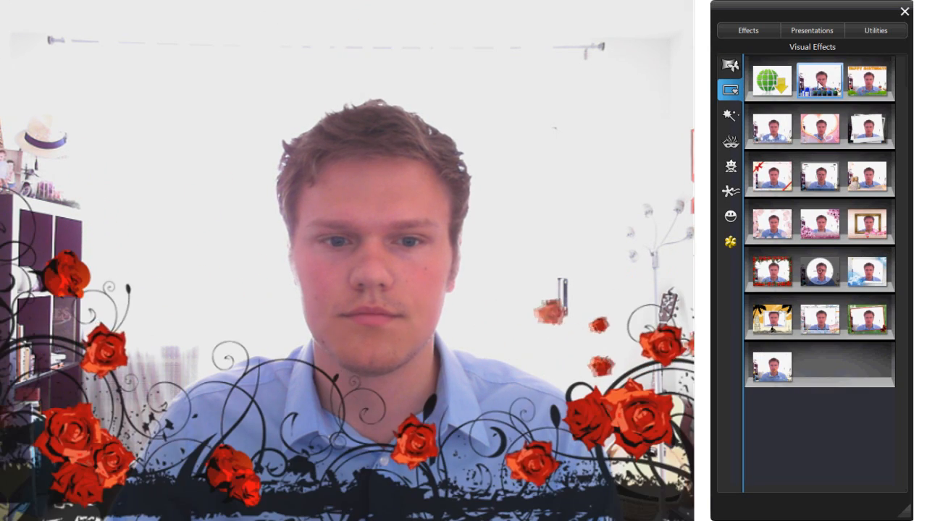
{"action": "left_click", "coordinate": [867, 128]}
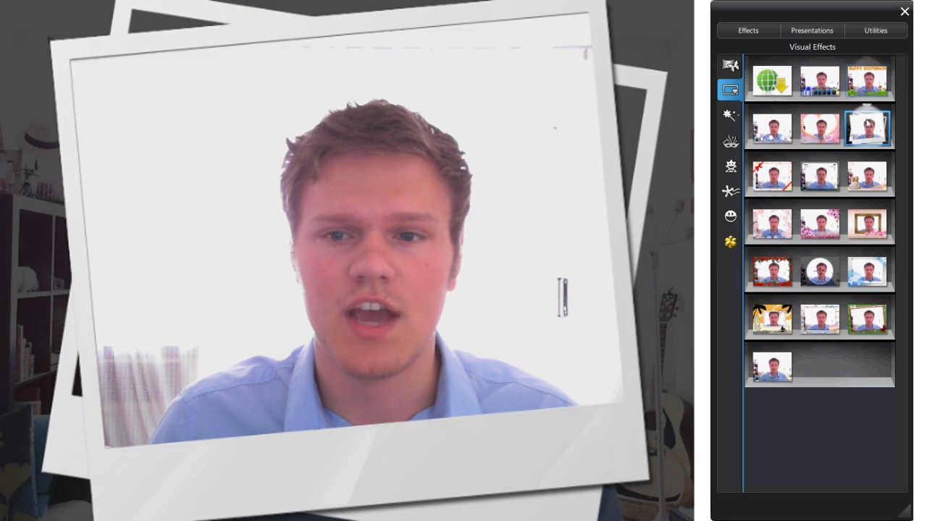
{"action": "left_click", "coordinate": [771, 174]}
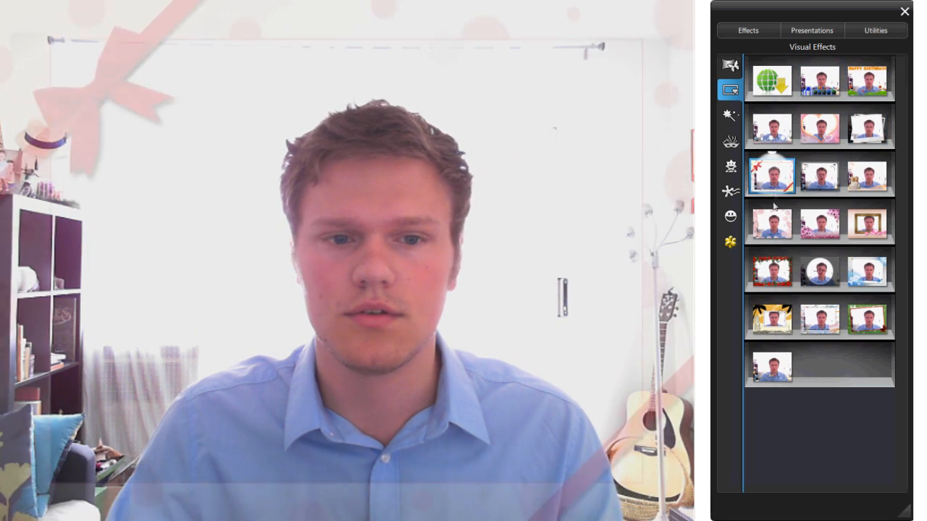
{"action": "left_click", "coordinate": [866, 223]}
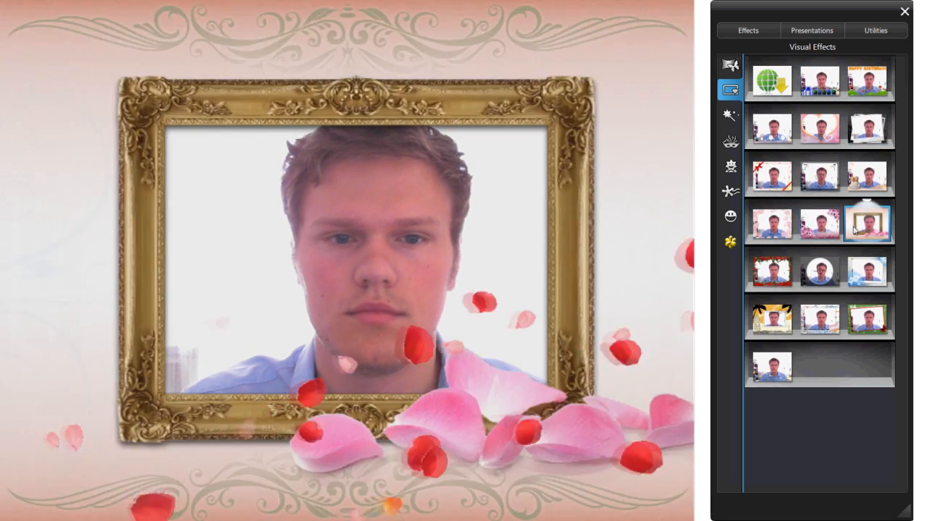
{"action": "left_click", "coordinate": [819, 271]}
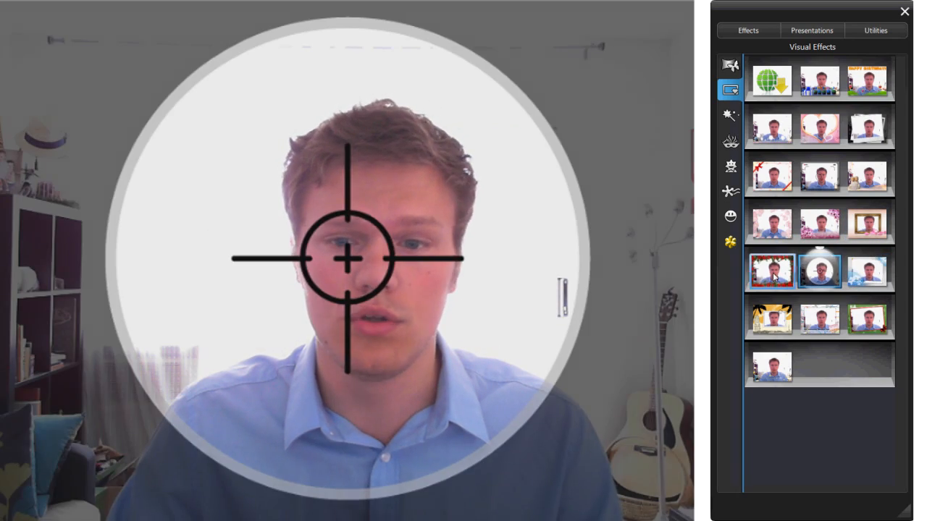
{"action": "left_click", "coordinate": [866, 318]}
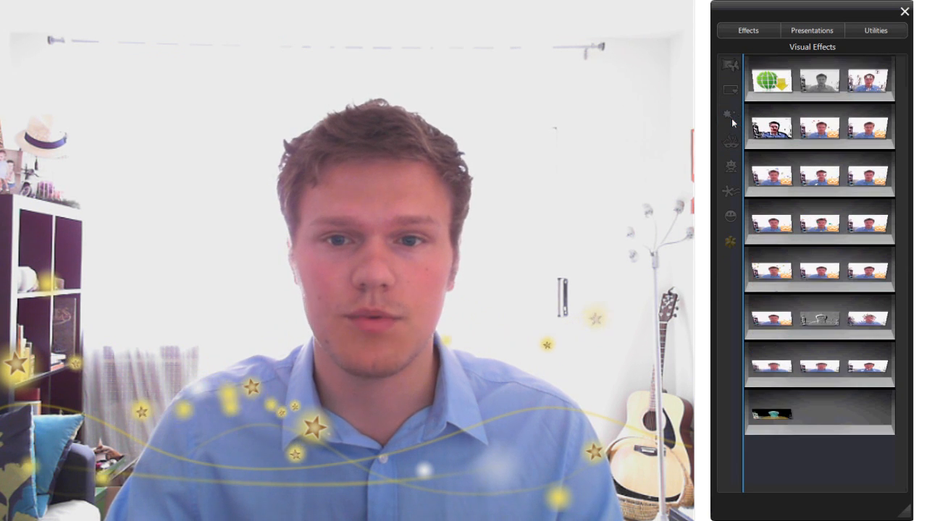
Apply the black-and-white filter and falling gems, then put the golden opera mask on the face
{"action": "left_click", "coordinate": [819, 81]}
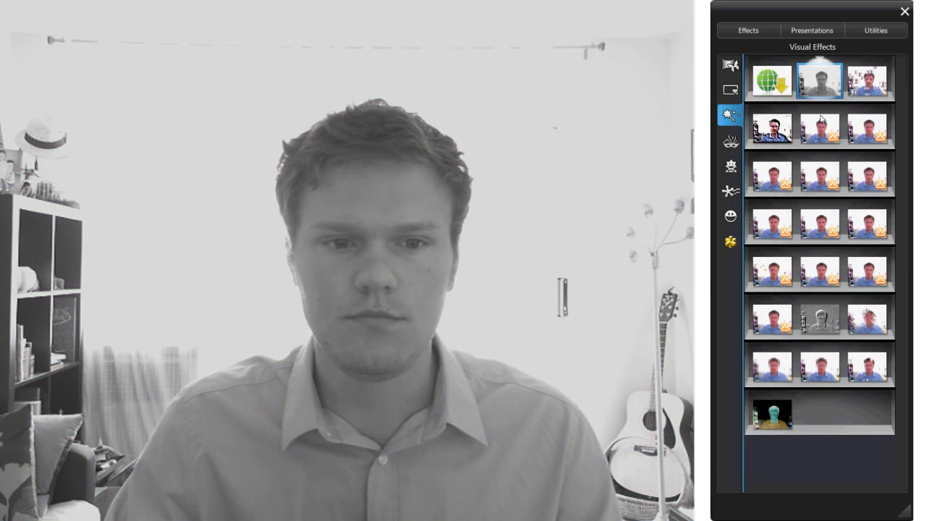
{"action": "left_click", "coordinate": [771, 128]}
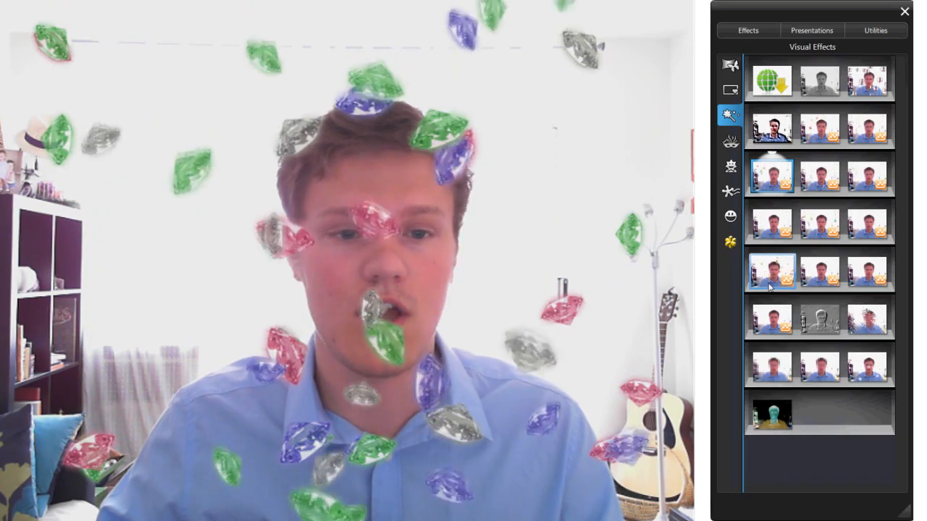
{"action": "left_click", "coordinate": [730, 140]}
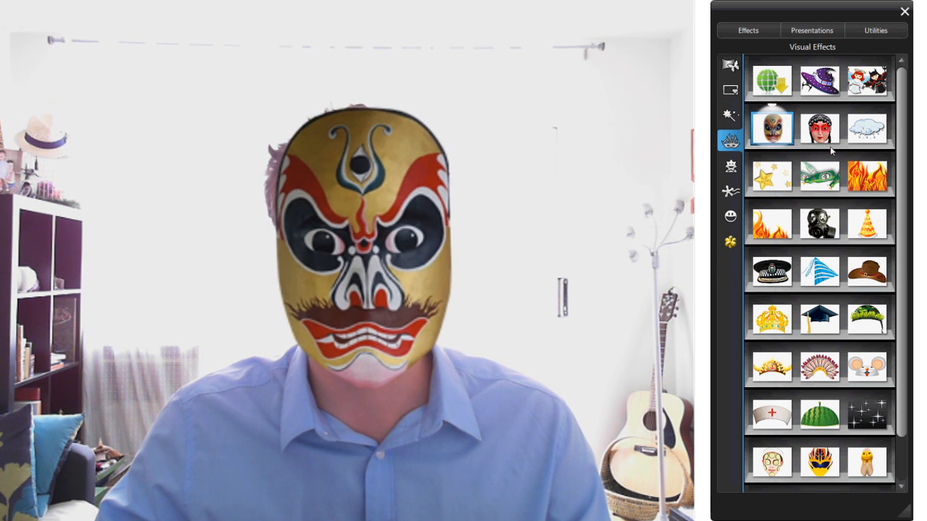
Try the hero mask, then male, snowman and red-haired woman avatars, ending on the poodle
{"action": "left_click", "coordinate": [771, 127]}
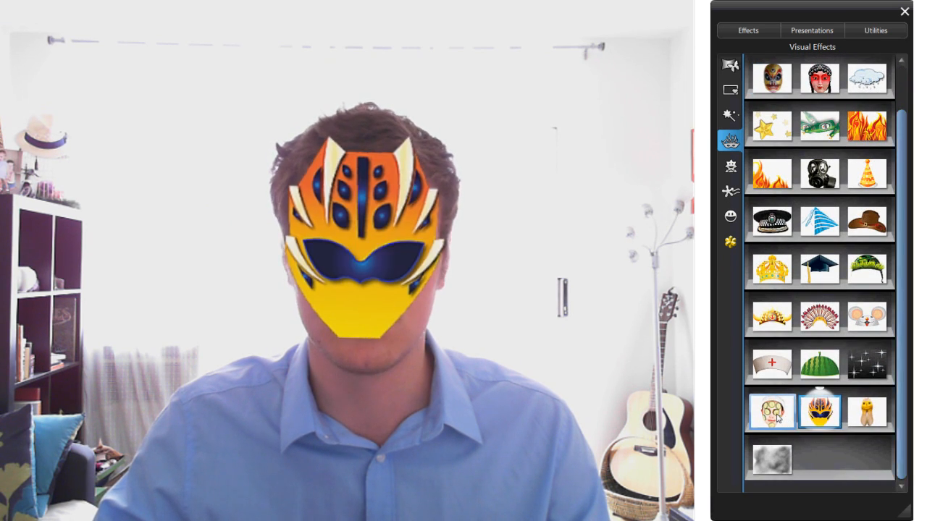
{"action": "left_click", "coordinate": [730, 165]}
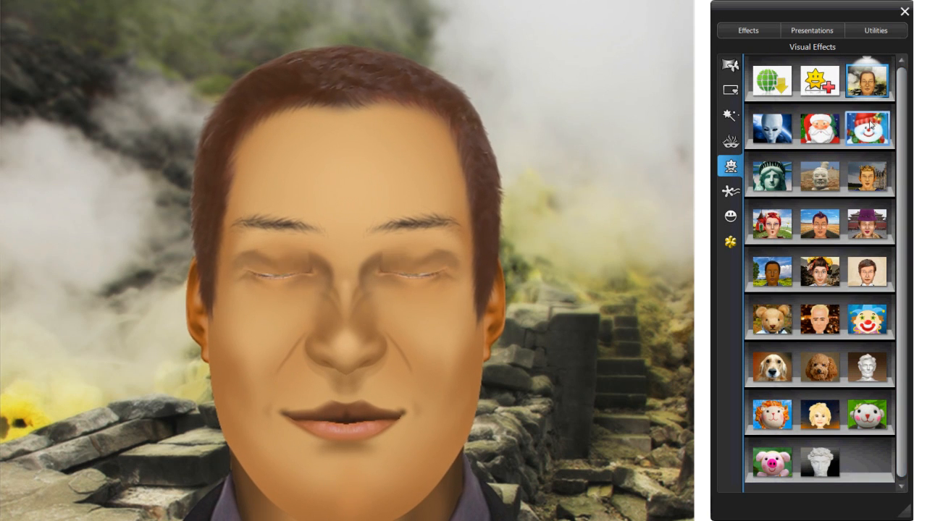
{"action": "left_click", "coordinate": [866, 127]}
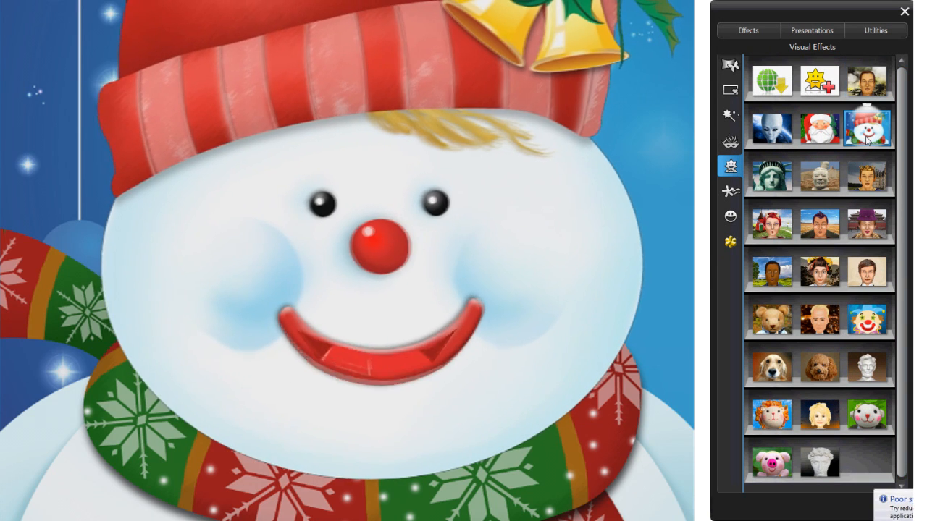
{"action": "left_click", "coordinate": [771, 224]}
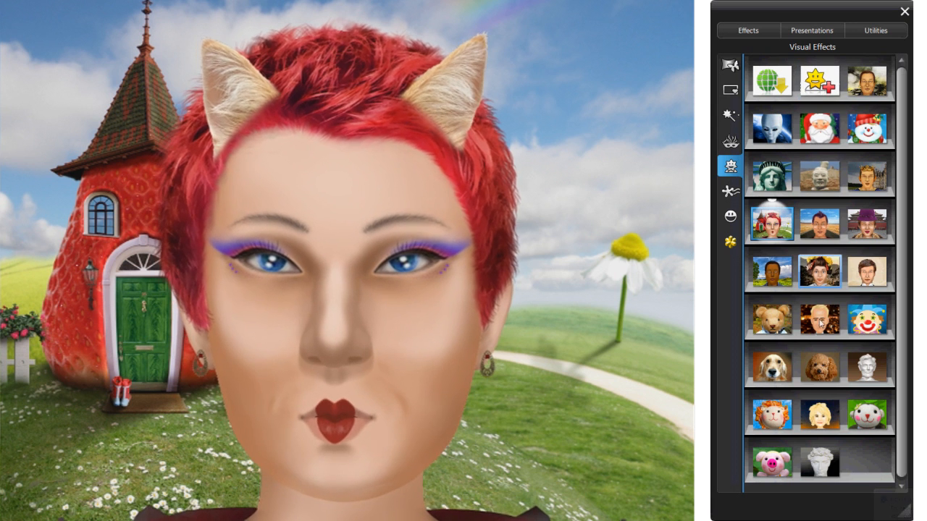
{"action": "left_click", "coordinate": [820, 365]}
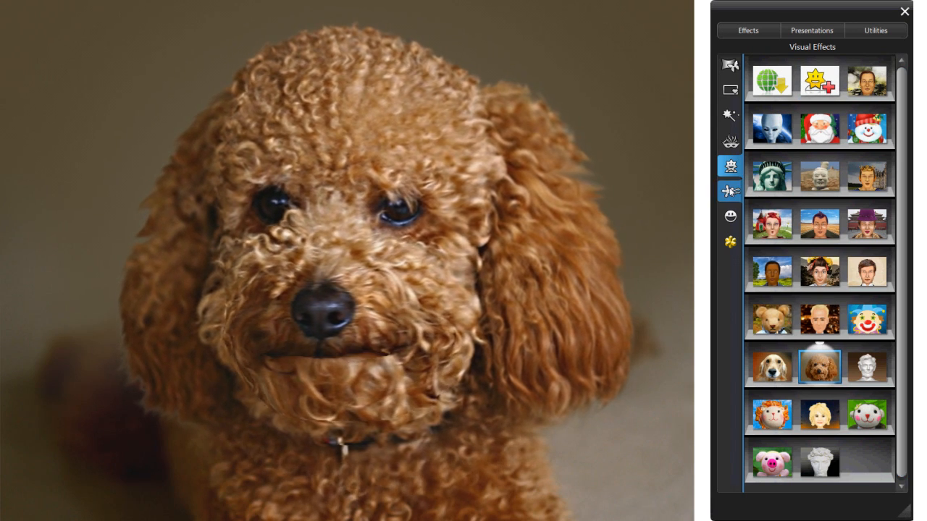
Browse the comic sticker emotion effects and bring up the face distortion category
{"action": "left_click", "coordinate": [730, 192]}
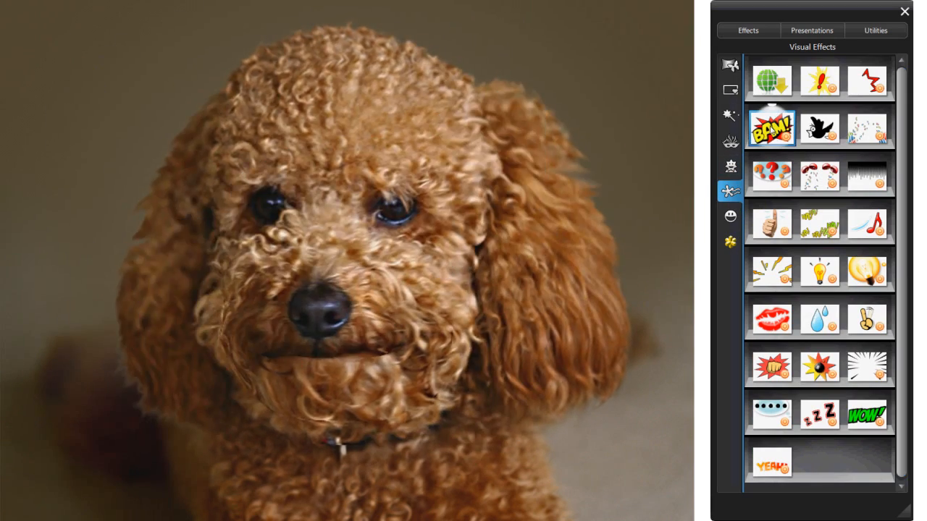
{"action": "left_click", "coordinate": [770, 318]}
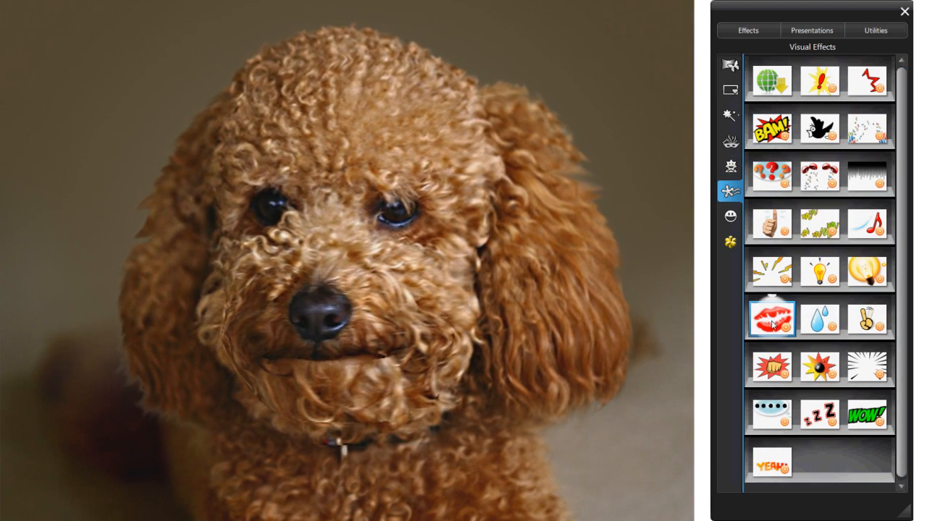
{"action": "left_click", "coordinate": [818, 319]}
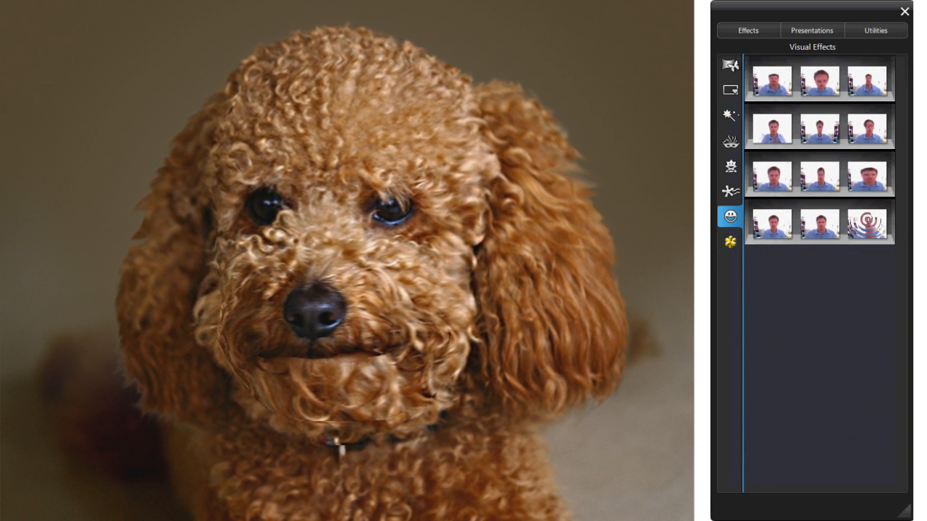
Try the sideways stretch, bulge, tiny head, stretched body, mirror and swirl distortions
{"action": "left_click", "coordinate": [770, 80]}
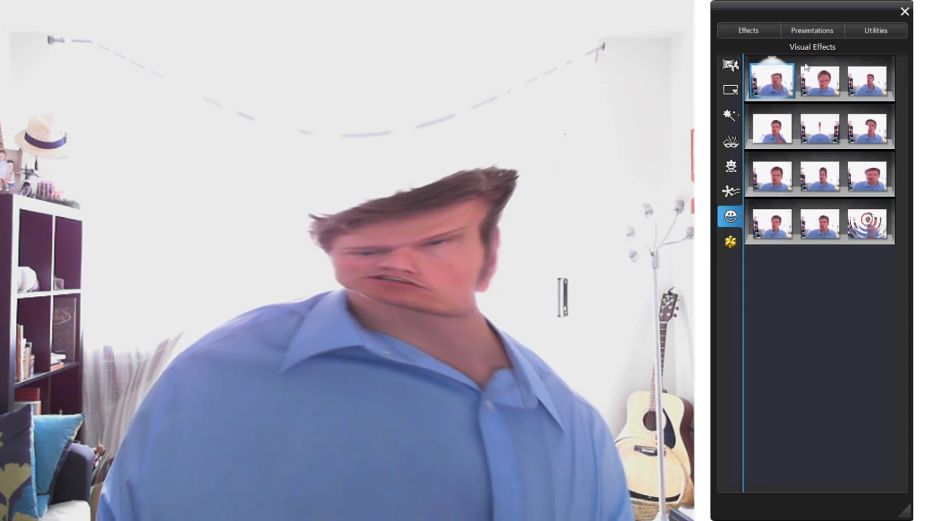
{"action": "left_click", "coordinate": [818, 80]}
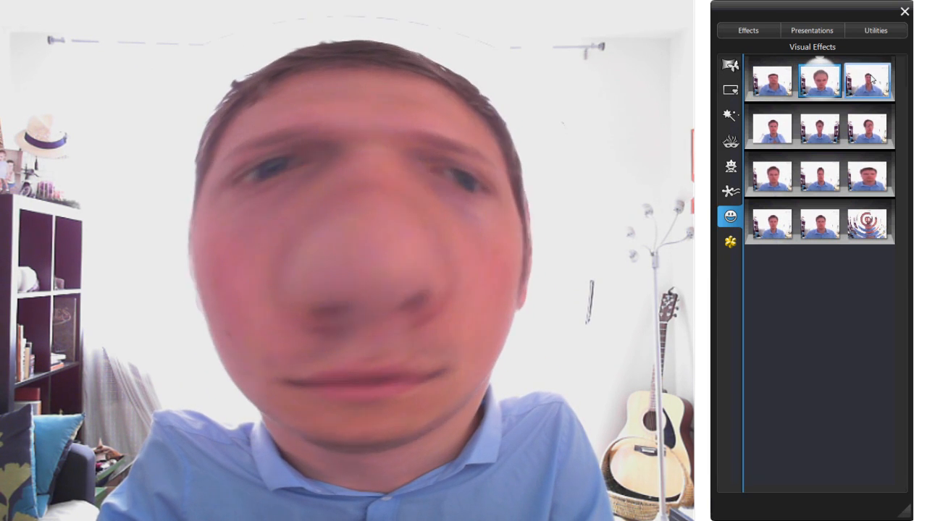
{"action": "left_click", "coordinate": [866, 80]}
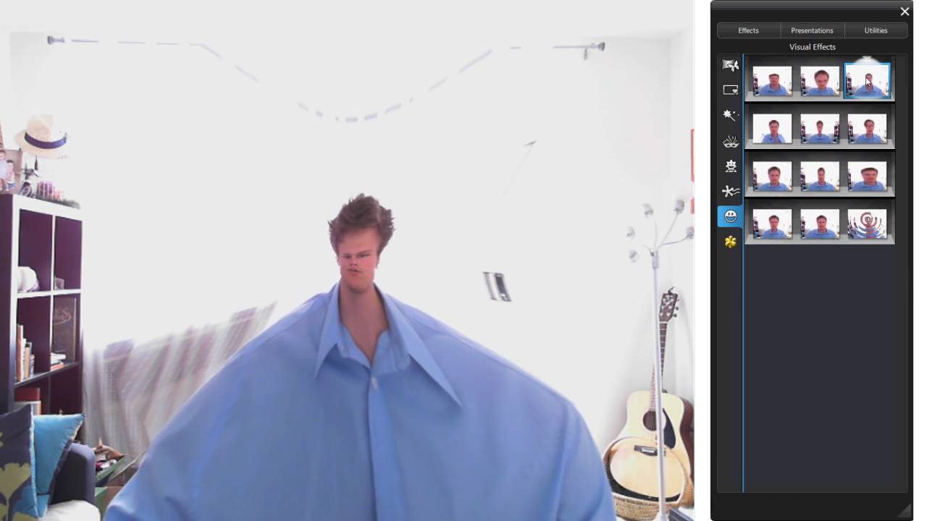
{"action": "left_click", "coordinate": [770, 128]}
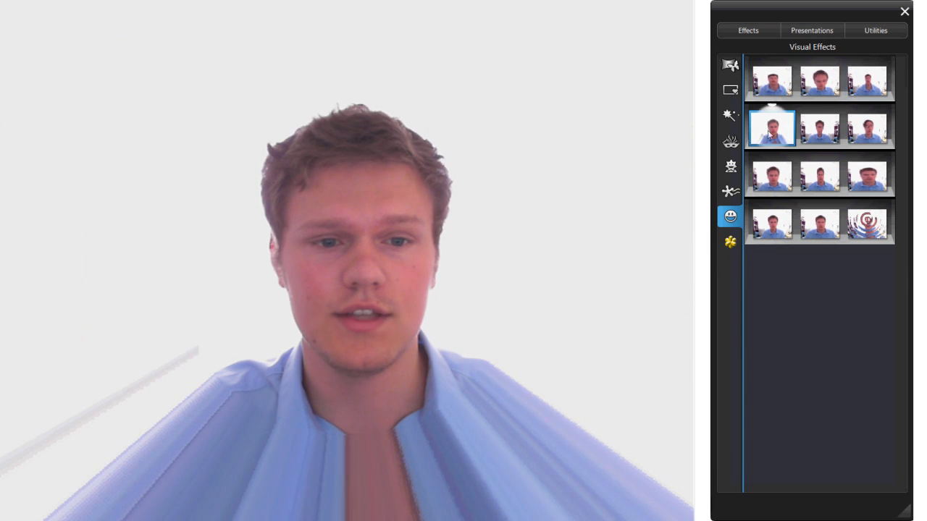
{"action": "left_click", "coordinate": [819, 126]}
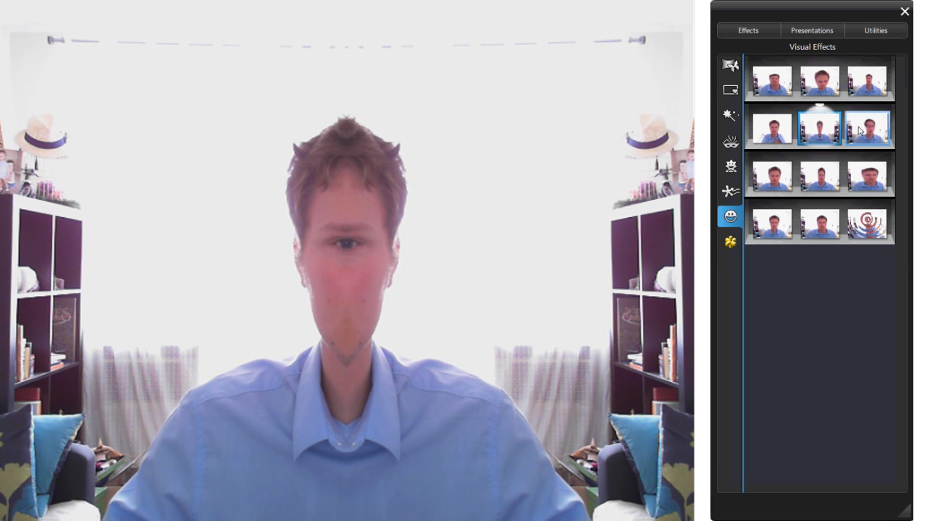
{"action": "left_click", "coordinate": [866, 128]}
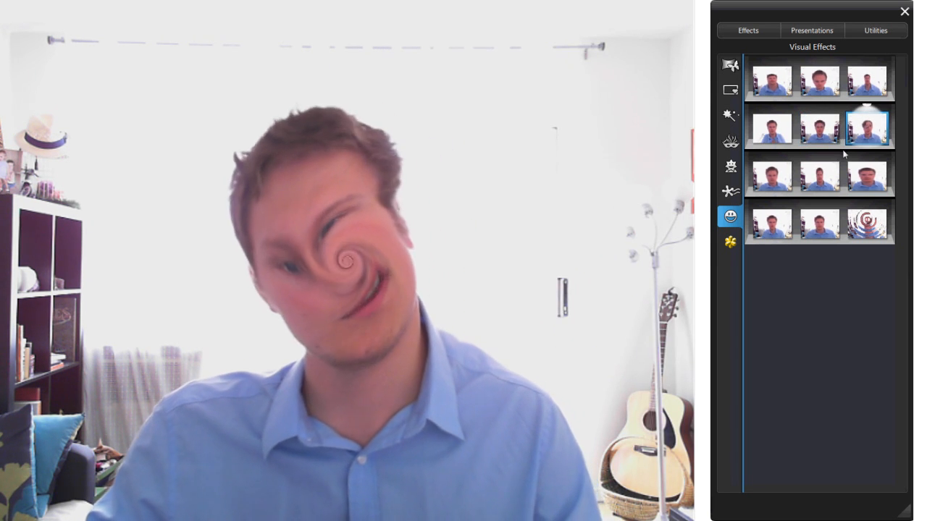
Try the close-up face and fisheye distortions, ending on the widened chubby-face look
{"action": "left_click", "coordinate": [771, 176]}
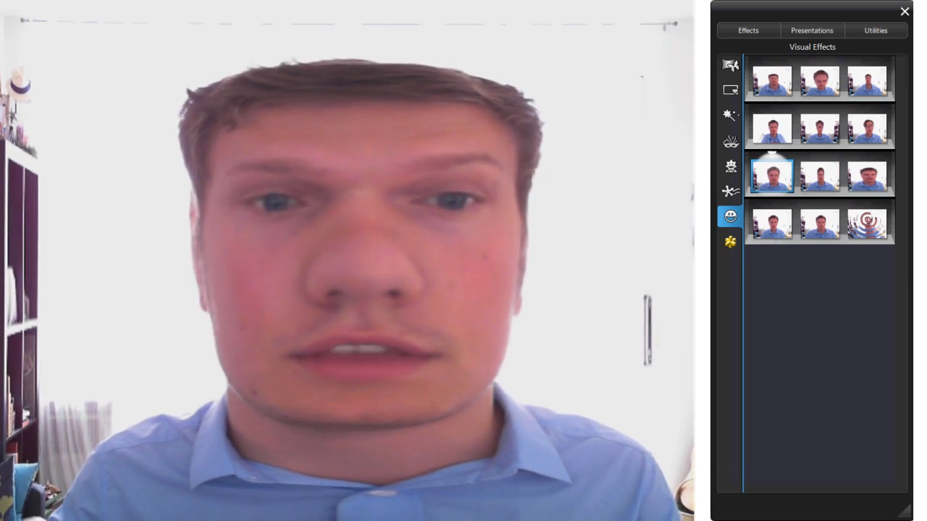
{"action": "left_click", "coordinate": [819, 174]}
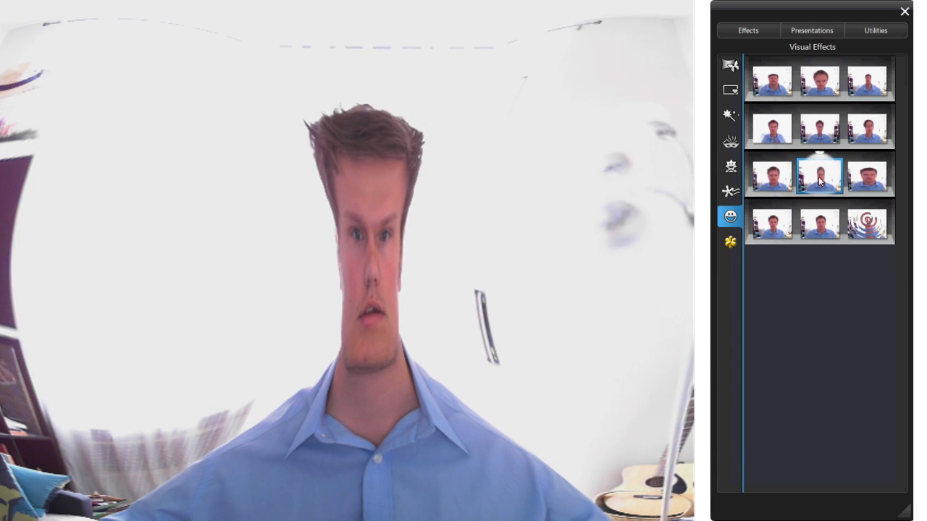
{"action": "left_click", "coordinate": [820, 223]}
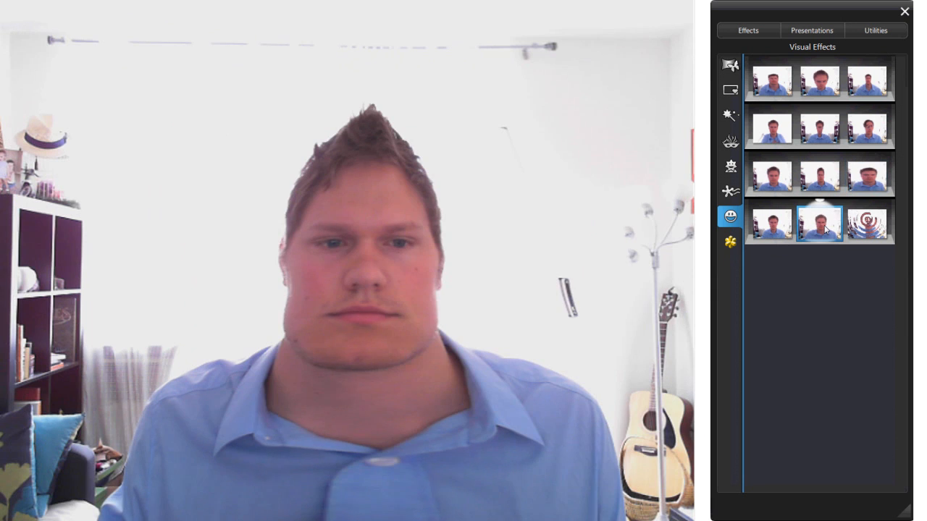
{"action": "left_click", "coordinate": [771, 223]}
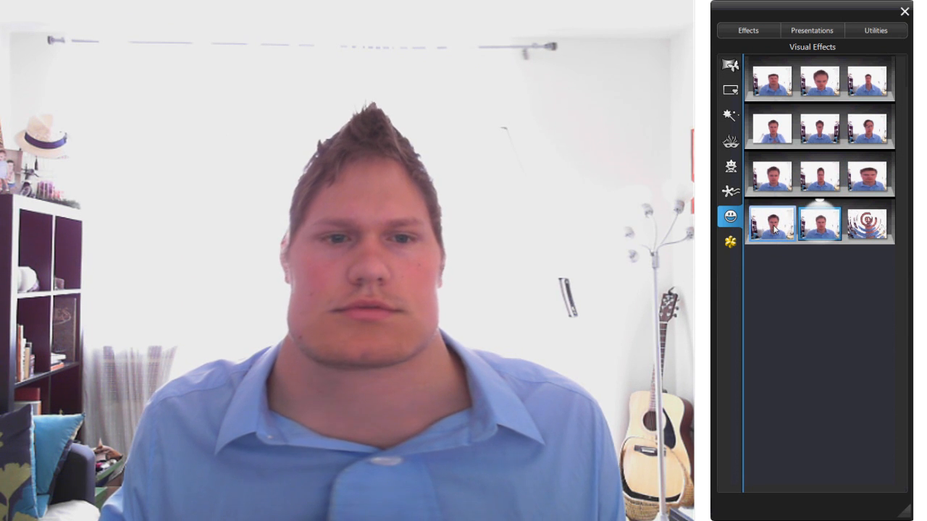
{"action": "left_click", "coordinate": [819, 223]}
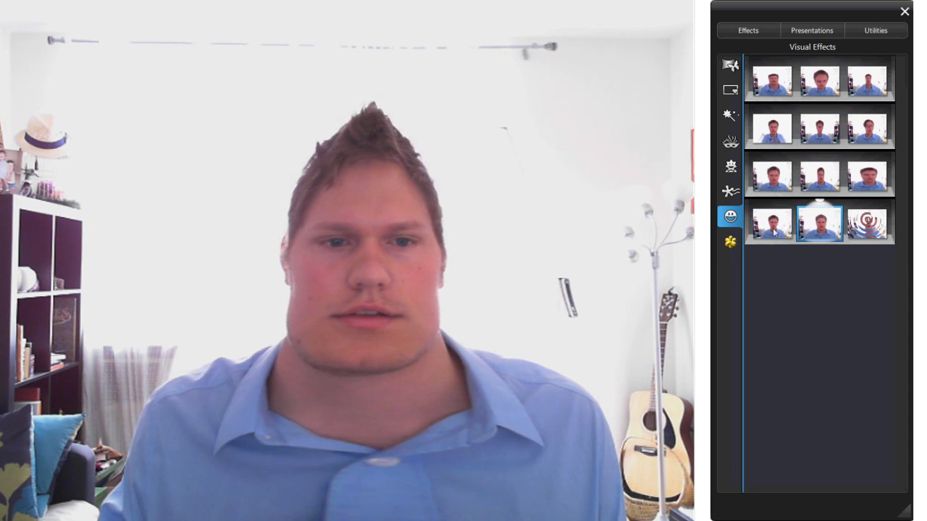
{"action": "left_click", "coordinate": [730, 242]}
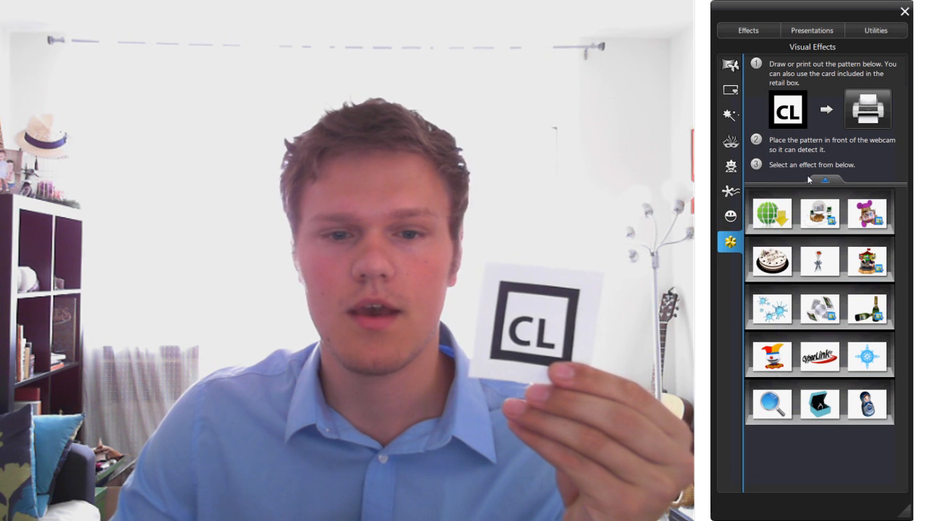
{"action": "mouse_move", "coordinate": [867, 108]}
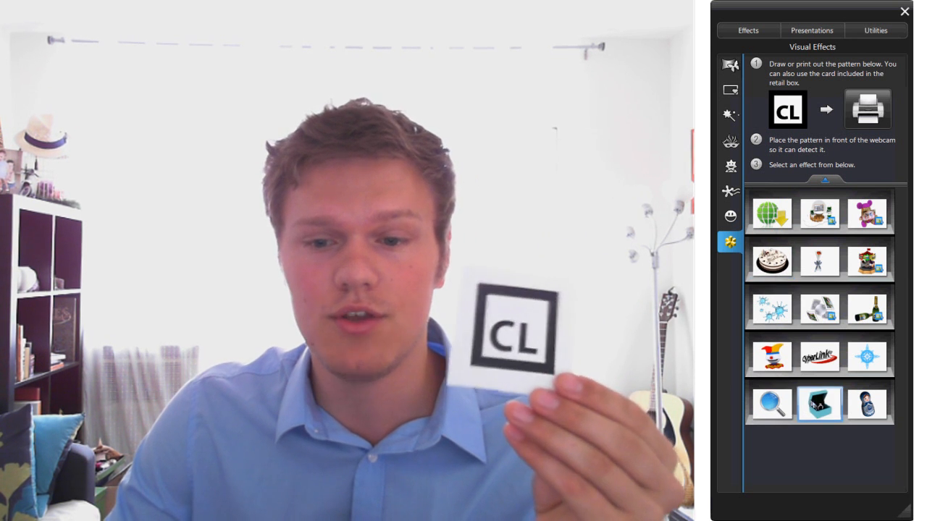
Place the 3D ring box, cake and flower bouquet objects on the marker card
{"action": "left_click", "coordinate": [820, 405]}
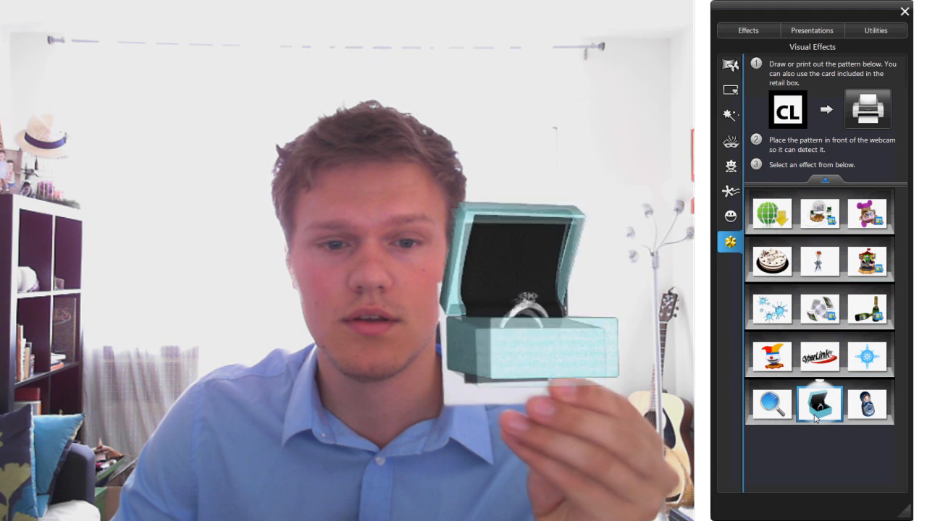
{"action": "left_click", "coordinate": [771, 261]}
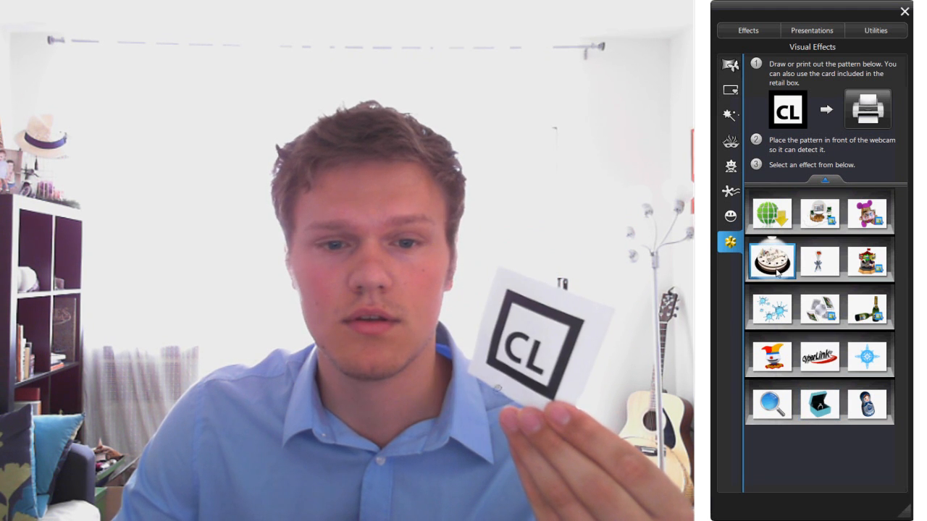
{"action": "left_click", "coordinate": [820, 260]}
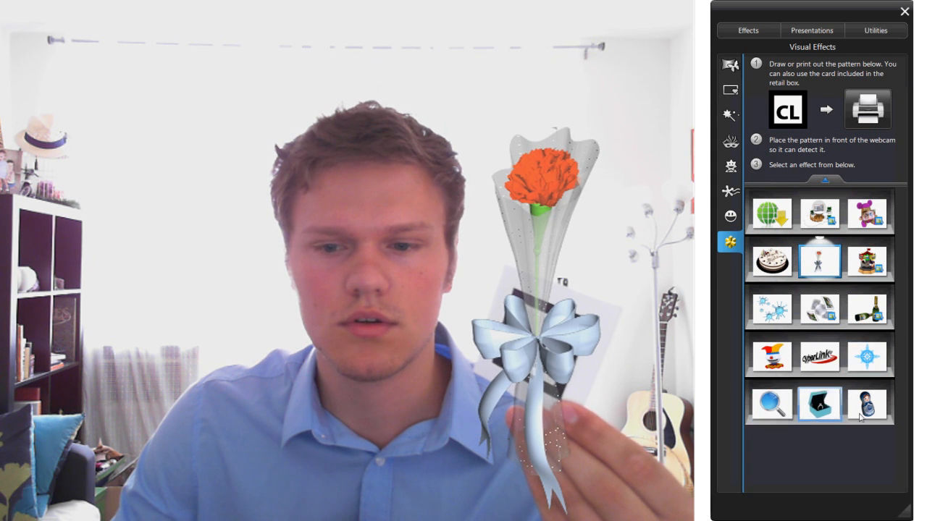
{"action": "left_click", "coordinate": [820, 307]}
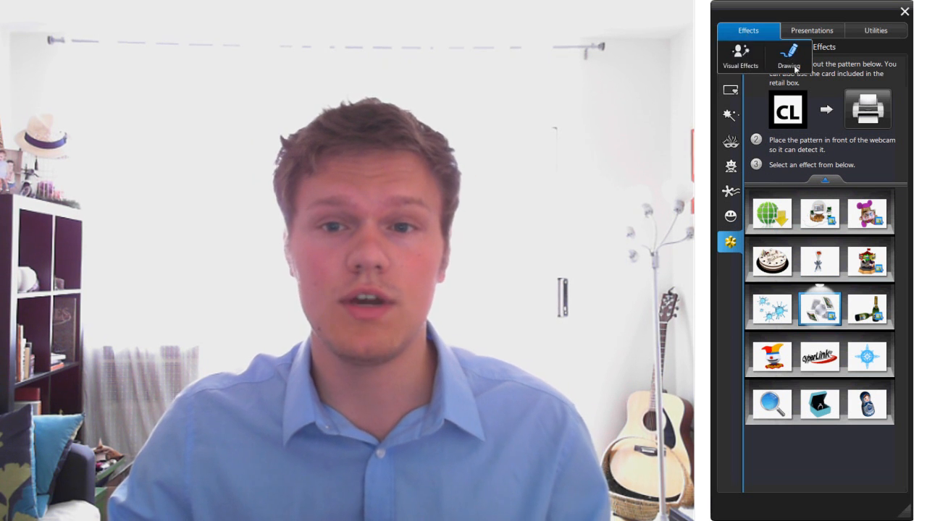
Draw red spirals over the feed and browse the stamp, eraser and backdrop drawing tools
{"action": "left_click", "coordinate": [788, 56]}
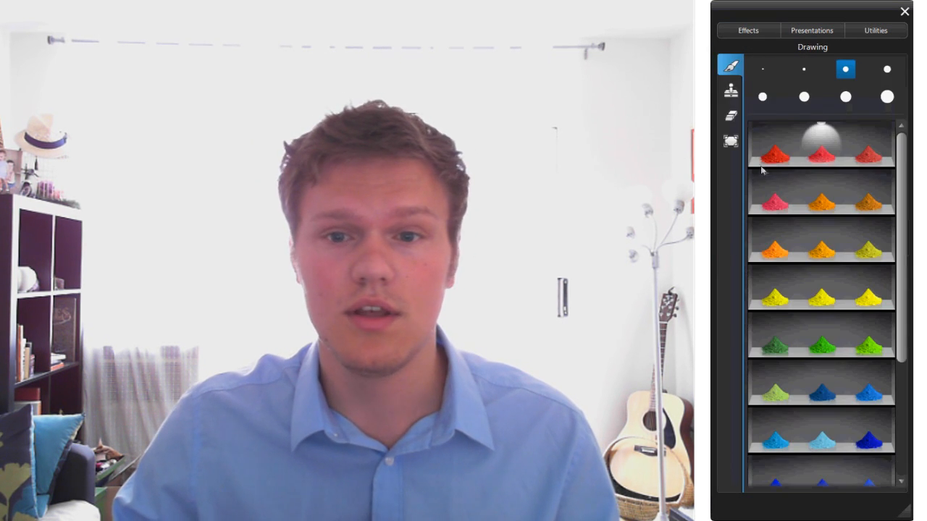
{"action": "scroll", "scroll_direction": "down", "scroll_amount": 3}
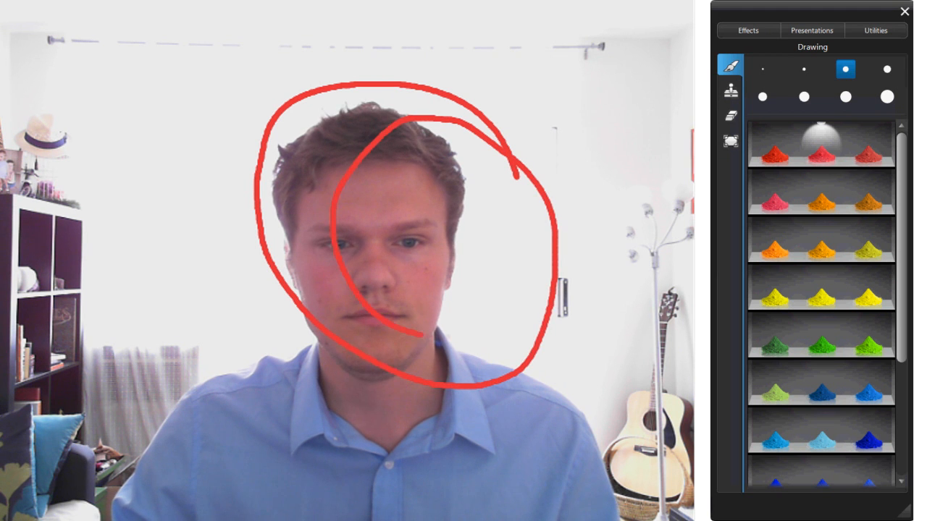
{"action": "left_click", "coordinate": [730, 90]}
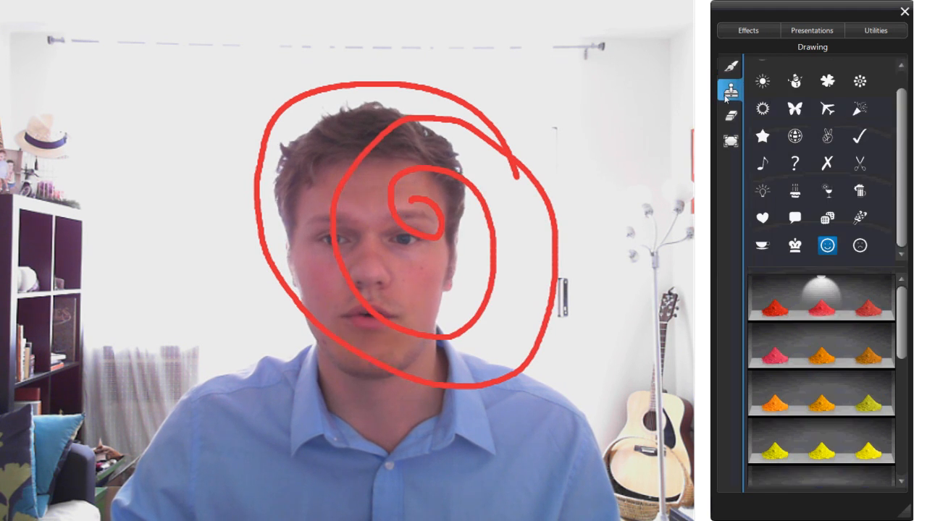
{"action": "left_click", "coordinate": [730, 114]}
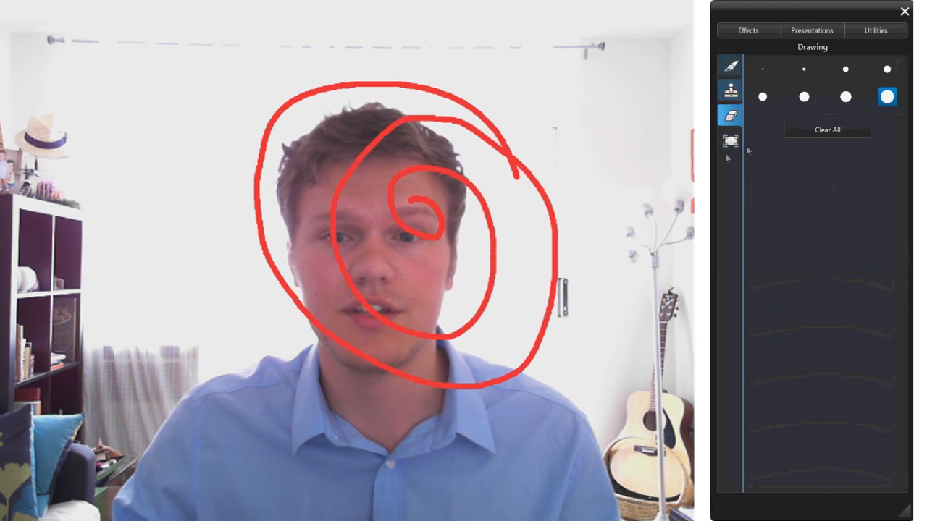
{"action": "left_click", "coordinate": [730, 141]}
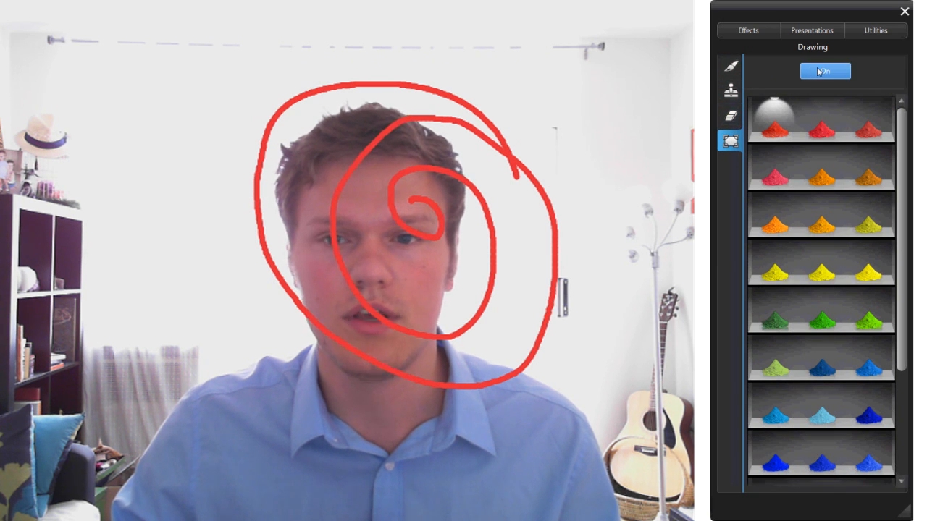
Put a solid red then yellow backdrop behind the drawing, then restore the plain webcam feed
{"action": "left_click", "coordinate": [825, 70]}
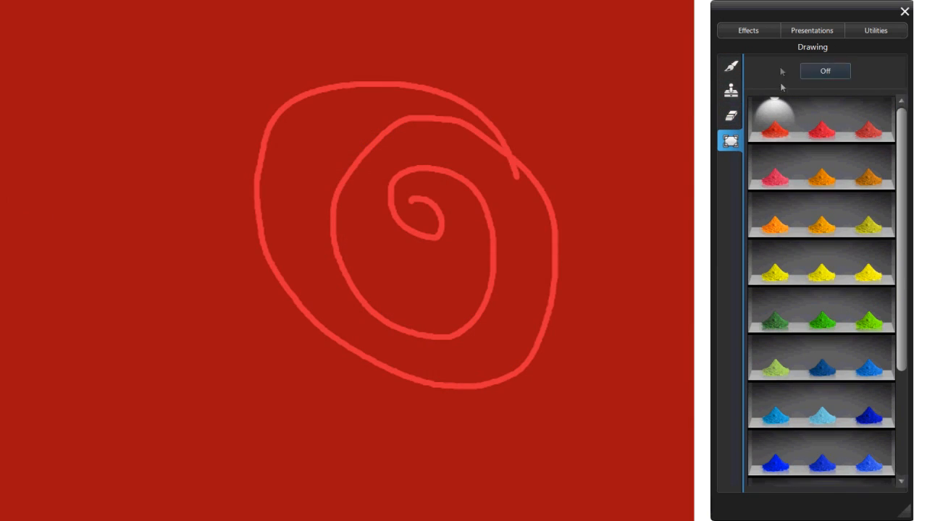
{"action": "left_click", "coordinate": [869, 264]}
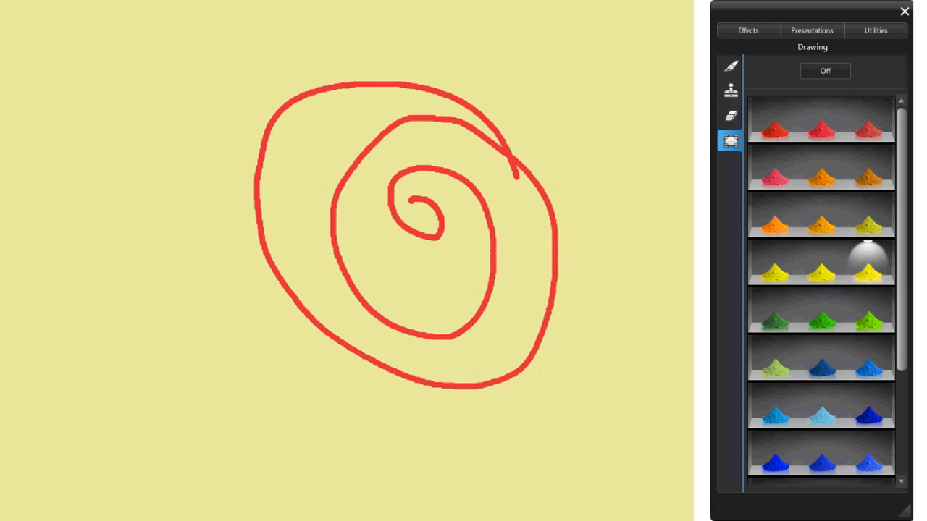
{"action": "left_click", "coordinate": [730, 65]}
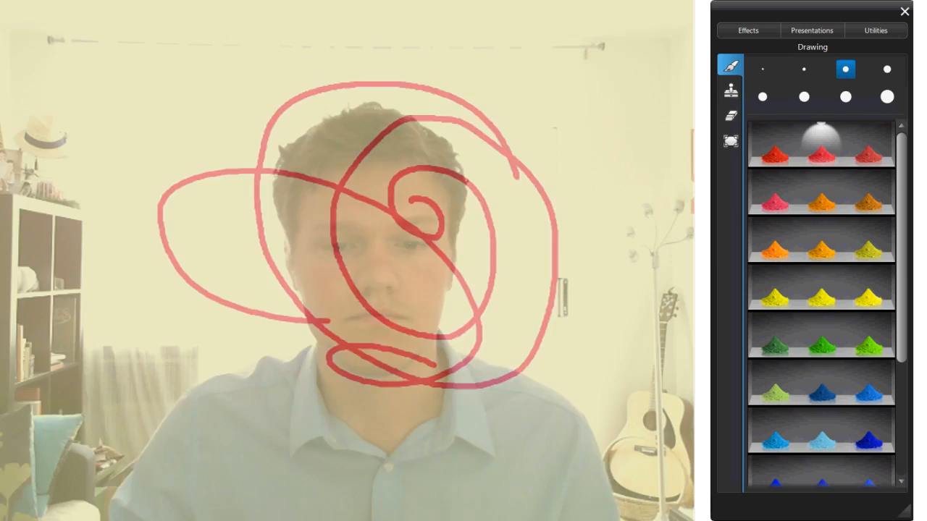
{"action": "left_click", "coordinate": [811, 30]}
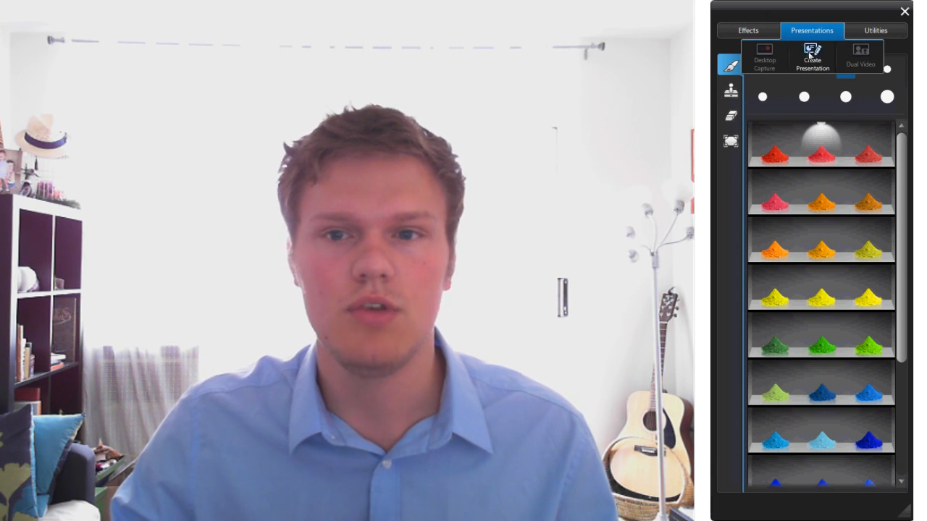
Run a slide presentation over the webcam feed, then leave it for the normal webcam view
{"action": "left_click", "coordinate": [811, 58]}
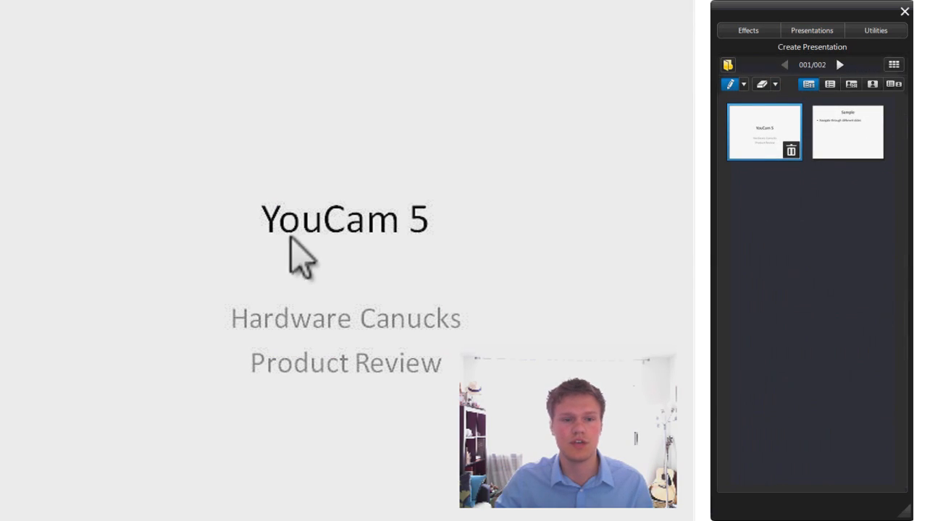
{"action": "mouse_move", "coordinate": [274, 446]}
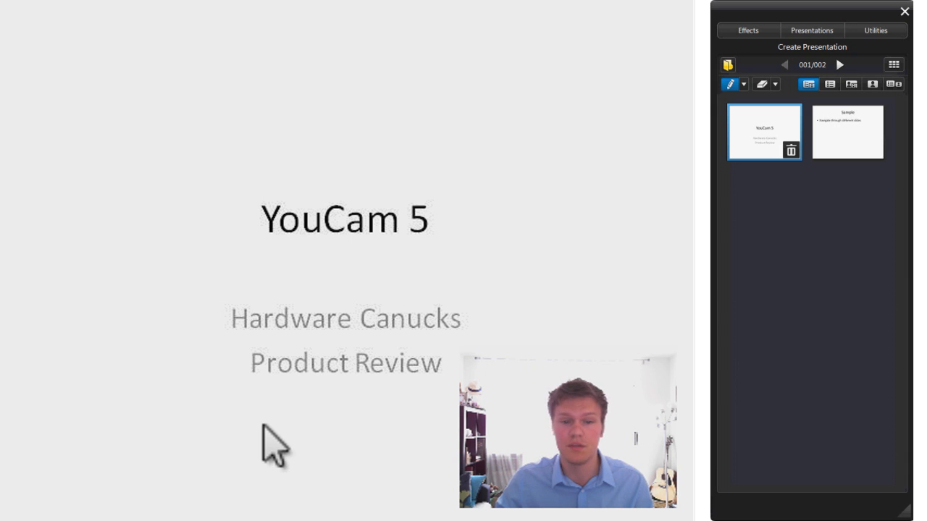
{"action": "mouse_move", "coordinate": [373, 127]}
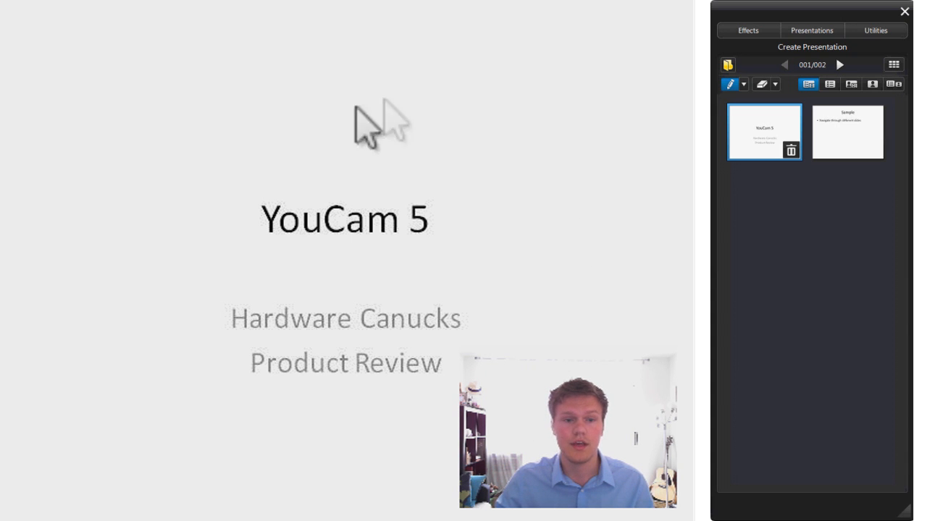
{"action": "mouse_move", "coordinate": [435, 326]}
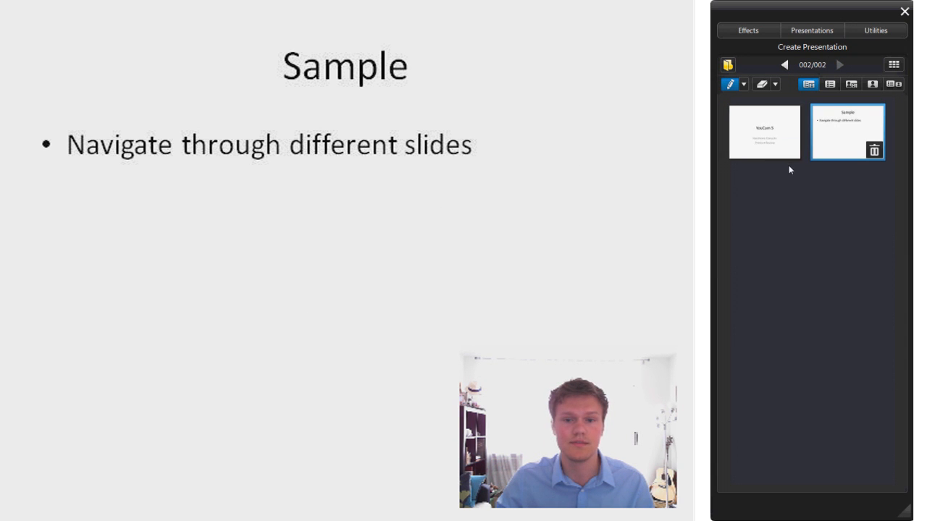
{"action": "left_click", "coordinate": [748, 31]}
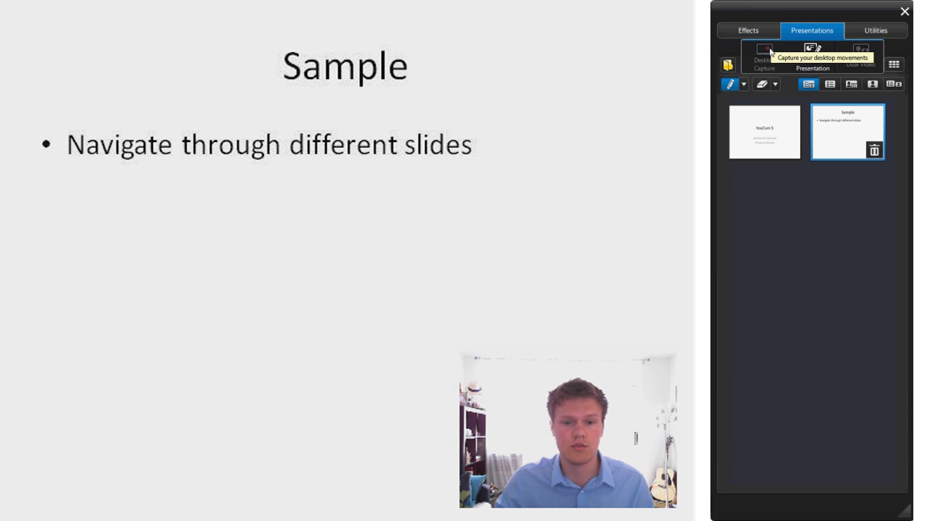
{"action": "mouse_move", "coordinate": [767, 56]}
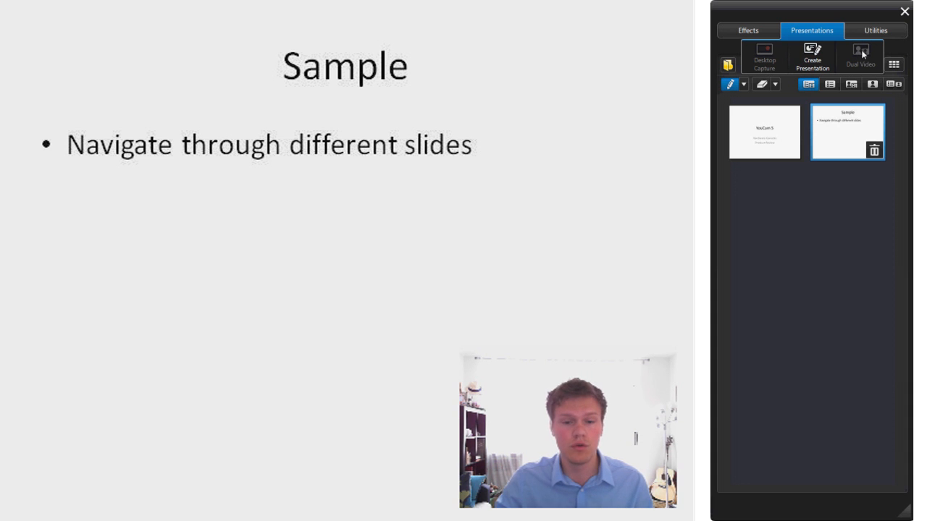
{"action": "mouse_move", "coordinate": [860, 57]}
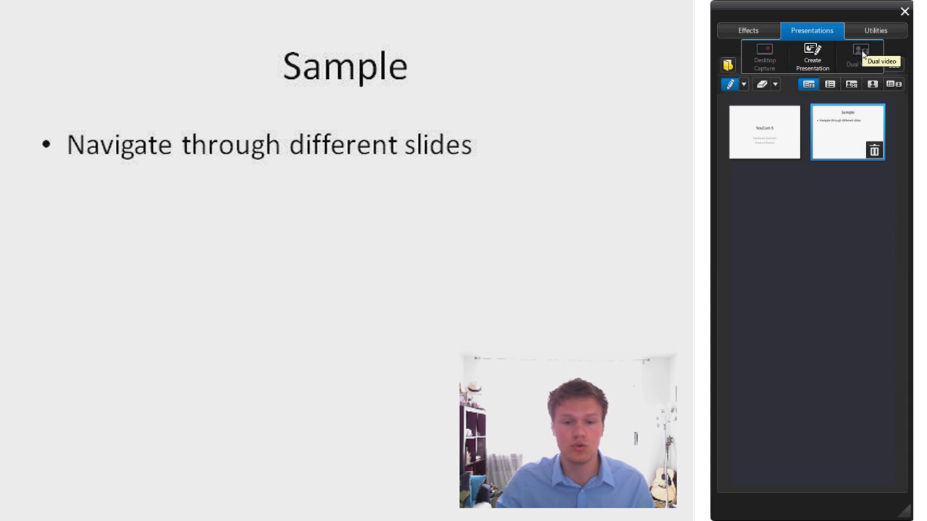
{"action": "mouse_move", "coordinate": [721, 73]}
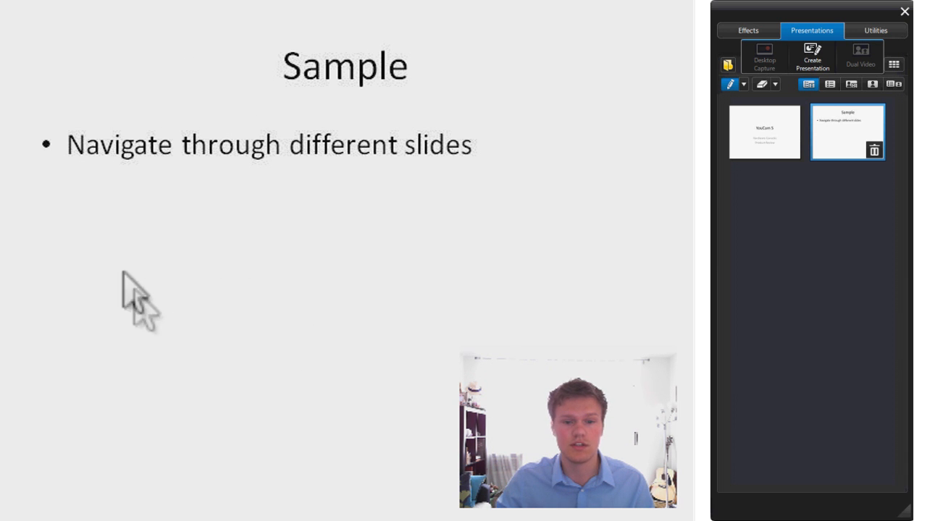
{"action": "left_click", "coordinate": [875, 31]}
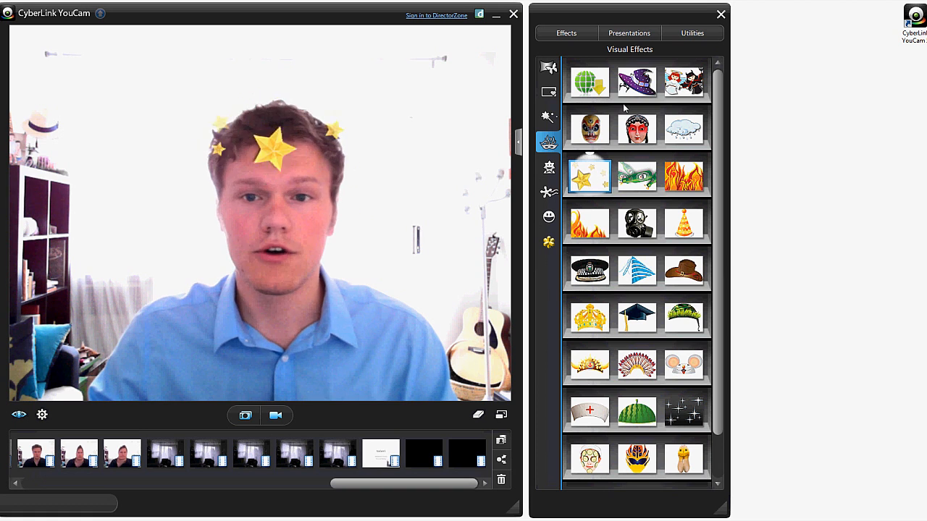
{"action": "left_click", "coordinate": [693, 32]}
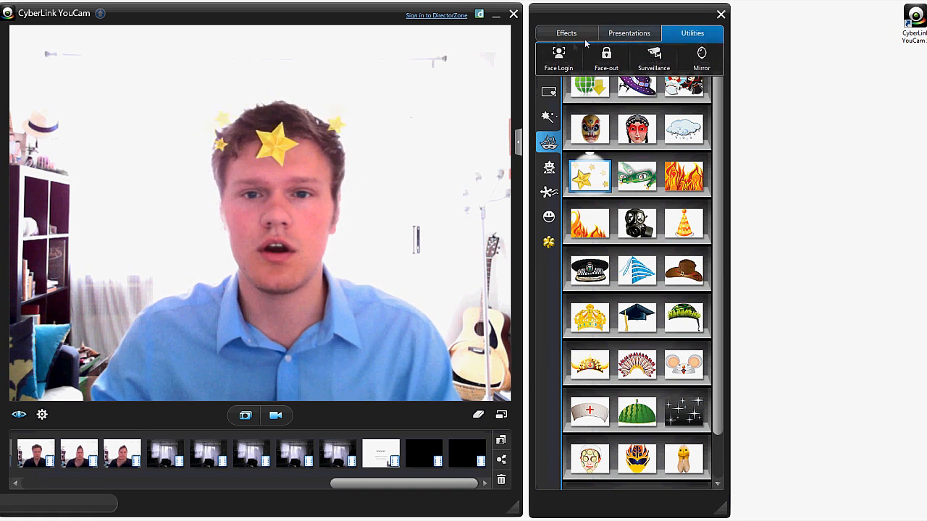
{"action": "left_click", "coordinate": [559, 56]}
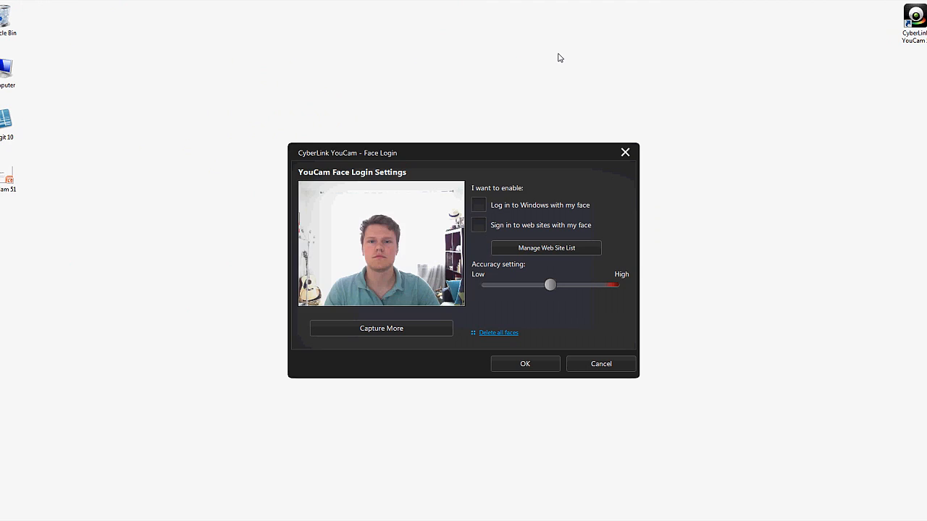
{"action": "mouse_move", "coordinate": [353, 200]}
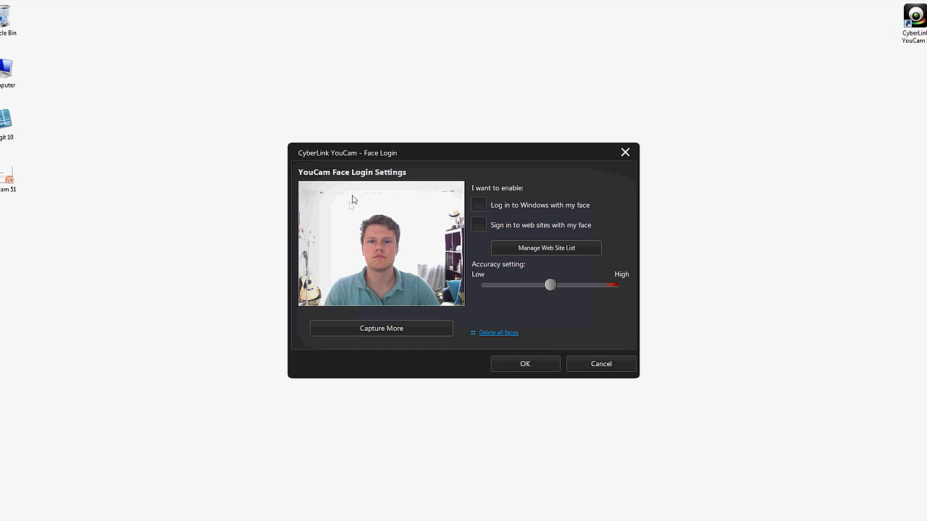
{"action": "mouse_move", "coordinate": [610, 191]}
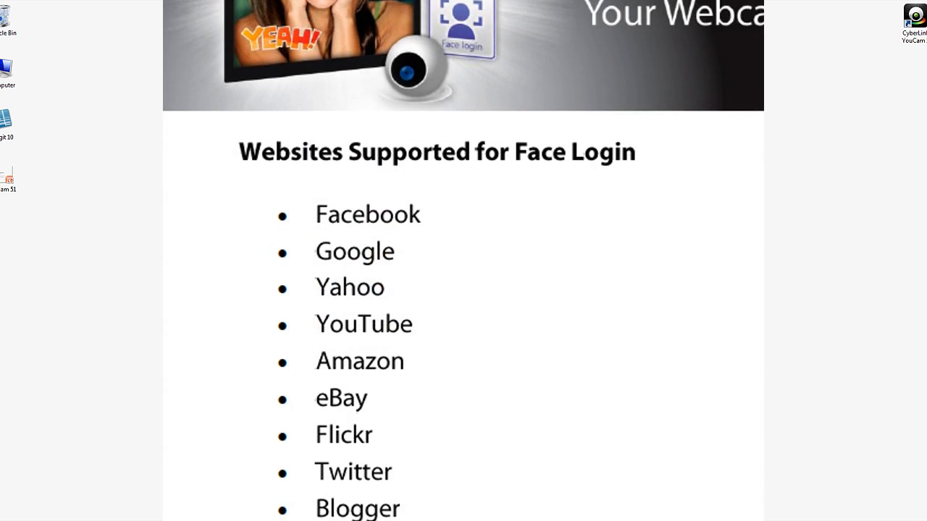
{"action": "scroll", "scroll_direction": "down", "scroll_amount": 3}
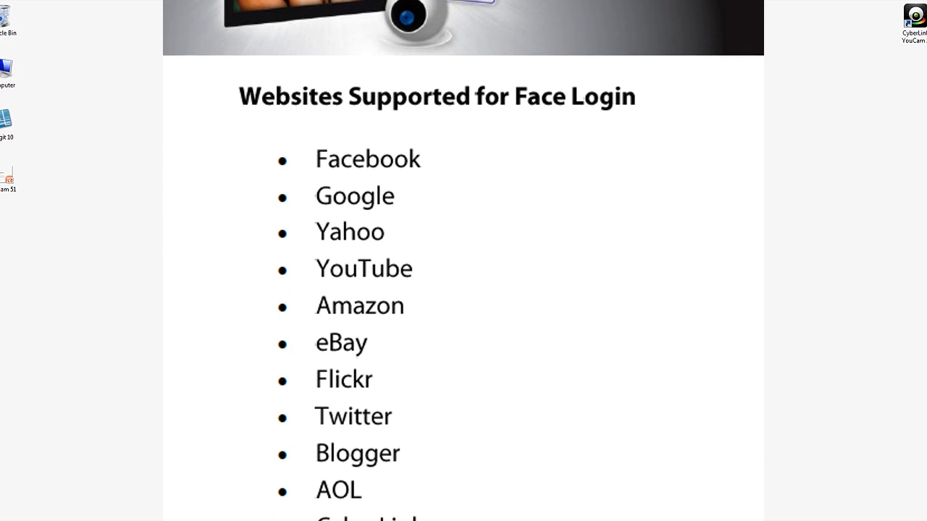
{"action": "scroll", "scroll_direction": "down", "scroll_amount": 3}
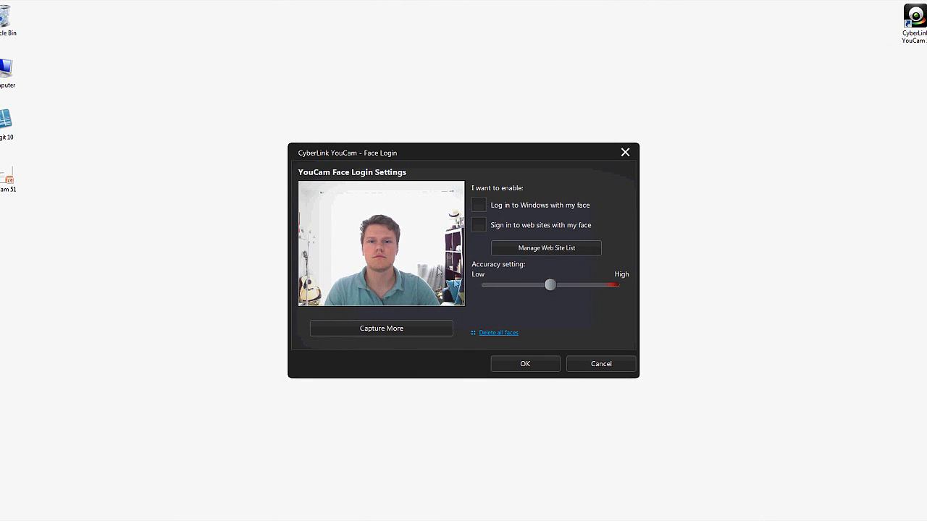
{"action": "mouse_move", "coordinate": [576, 195]}
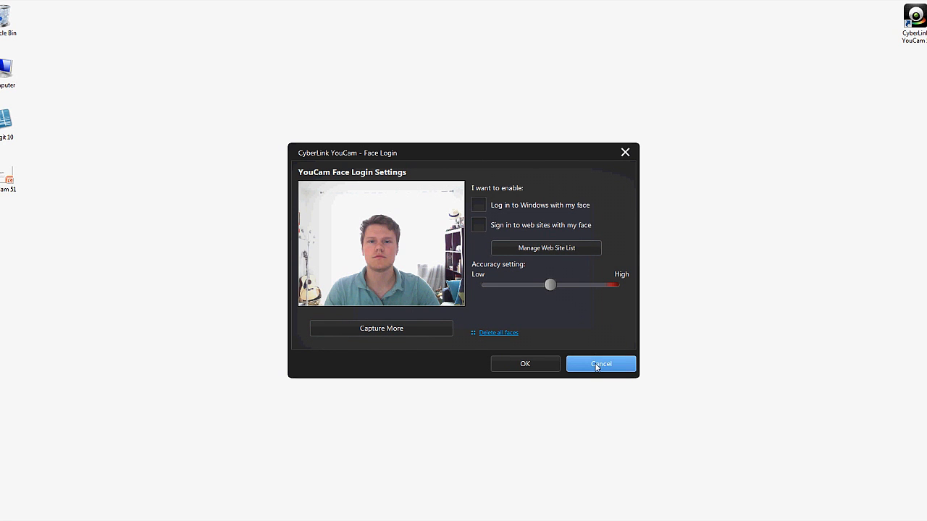
{"action": "left_click", "coordinate": [599, 363]}
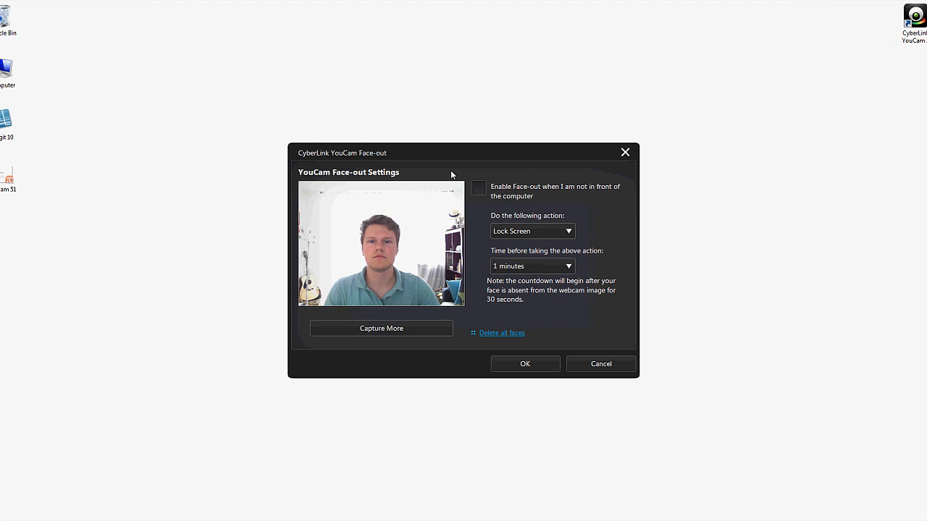
Expand the Face-out action choices showing Lock Screen, Sleep and Hibernate and pick one
{"action": "left_click", "coordinate": [533, 230]}
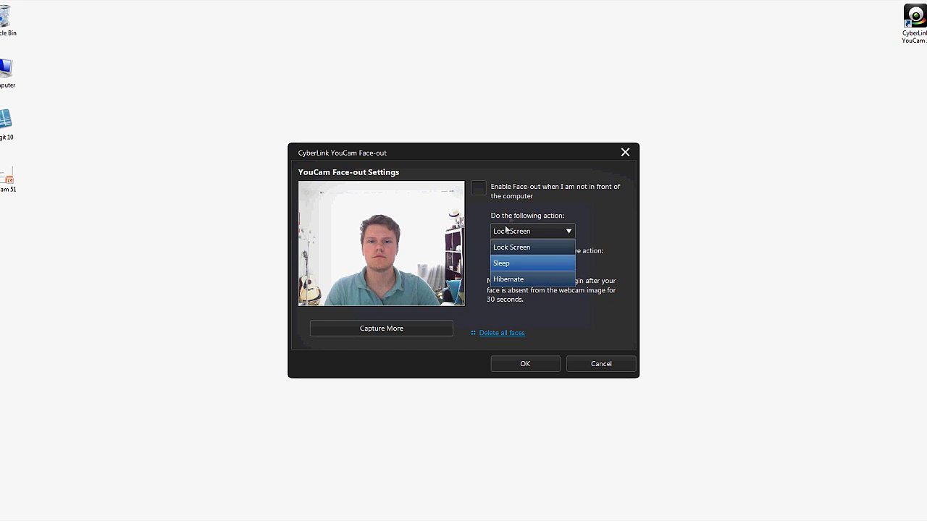
{"action": "left_click", "coordinate": [511, 247]}
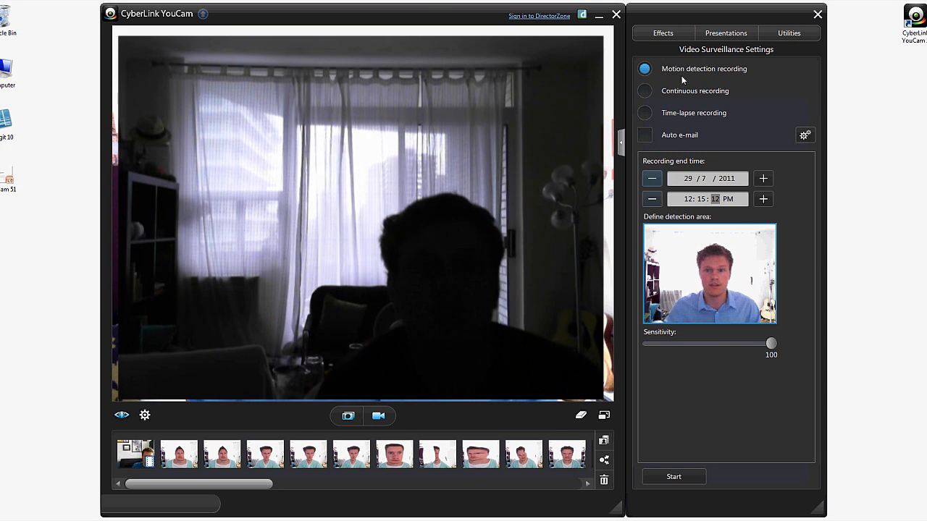
Try continuous recording, then select time-lapse recording with a 0:0:1 snapshot interval
{"action": "left_click", "coordinate": [643, 90]}
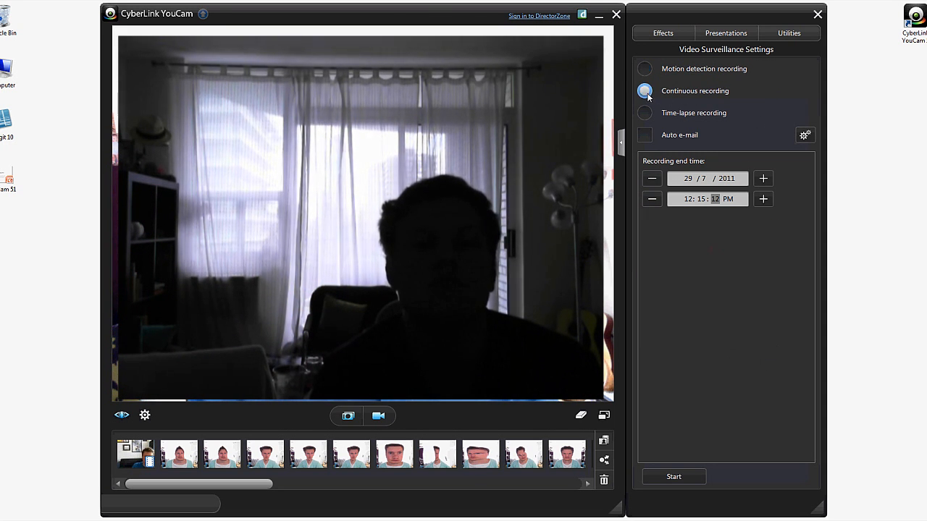
{"action": "left_click", "coordinate": [644, 90]}
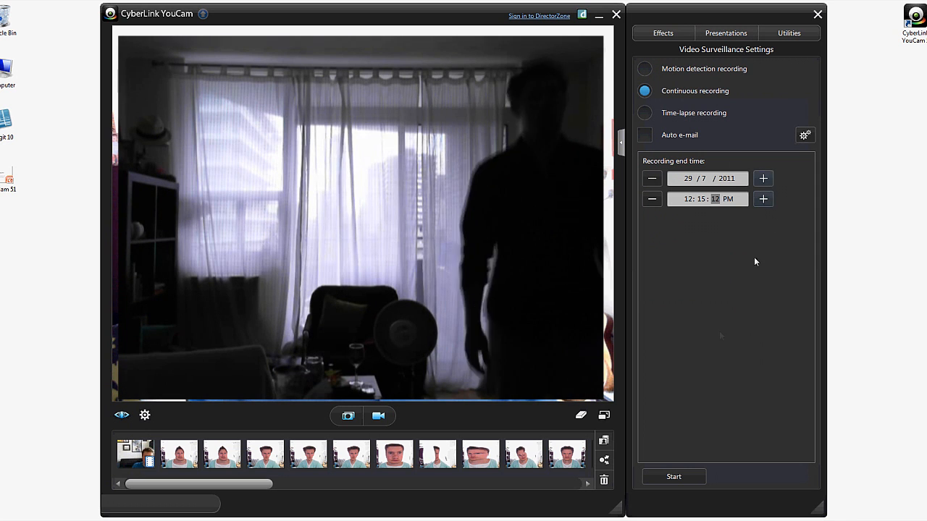
{"action": "left_click", "coordinate": [643, 113]}
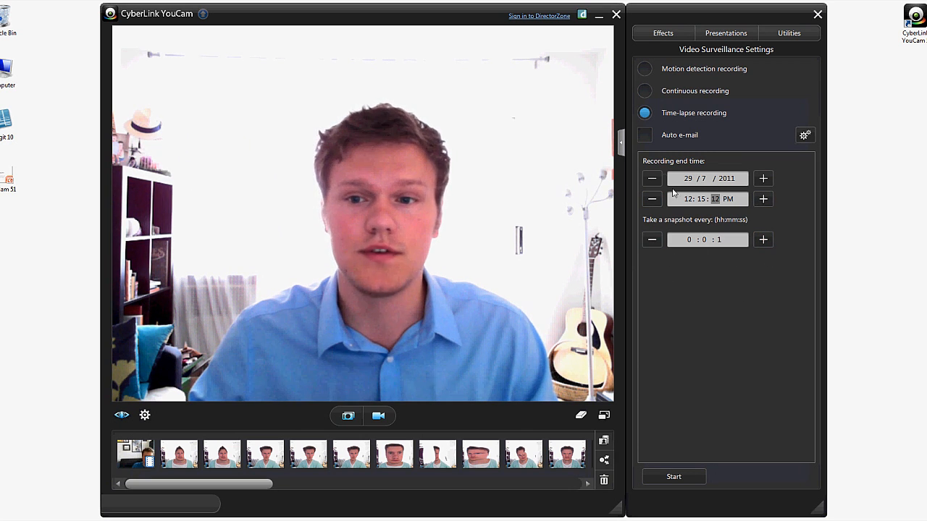
{"action": "left_click", "coordinate": [643, 135]}
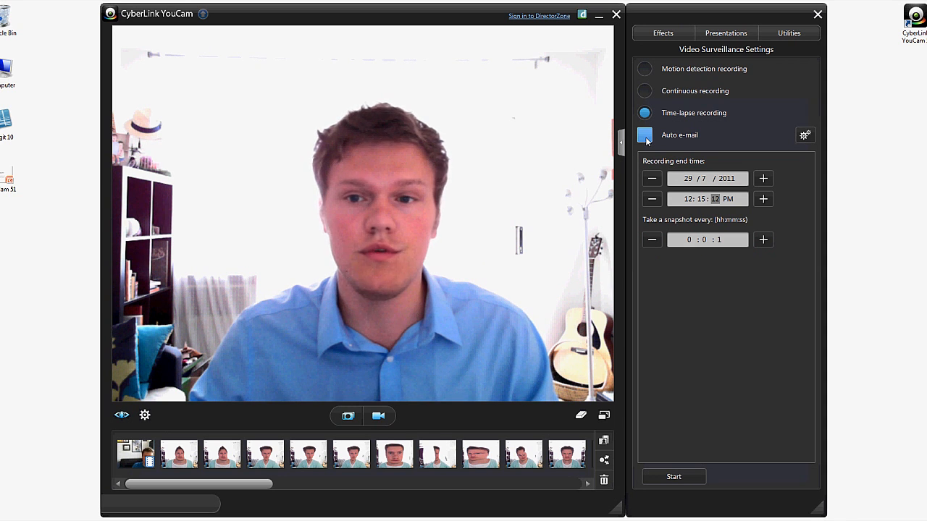
{"action": "left_click", "coordinate": [643, 135]}
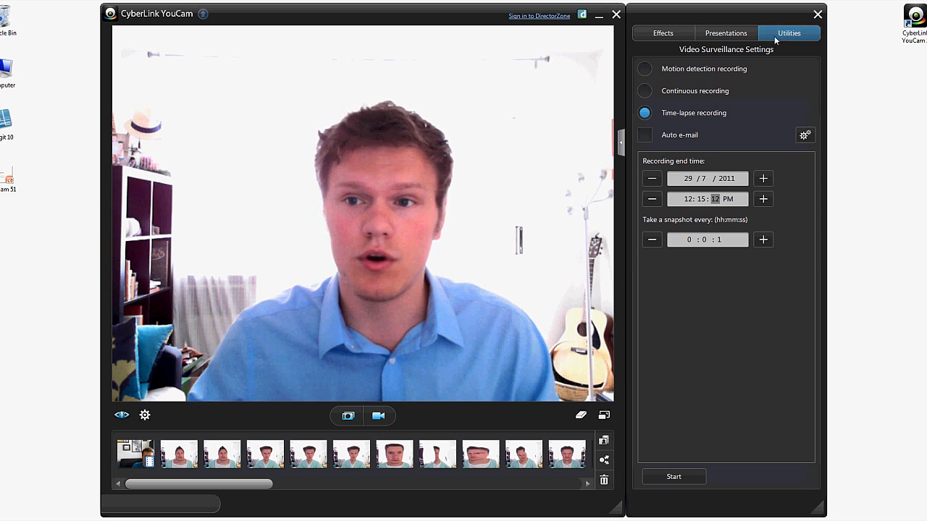
Return to the visual effects gallery and follow the DirectorZone link for more scenes
{"action": "left_click", "coordinate": [663, 32]}
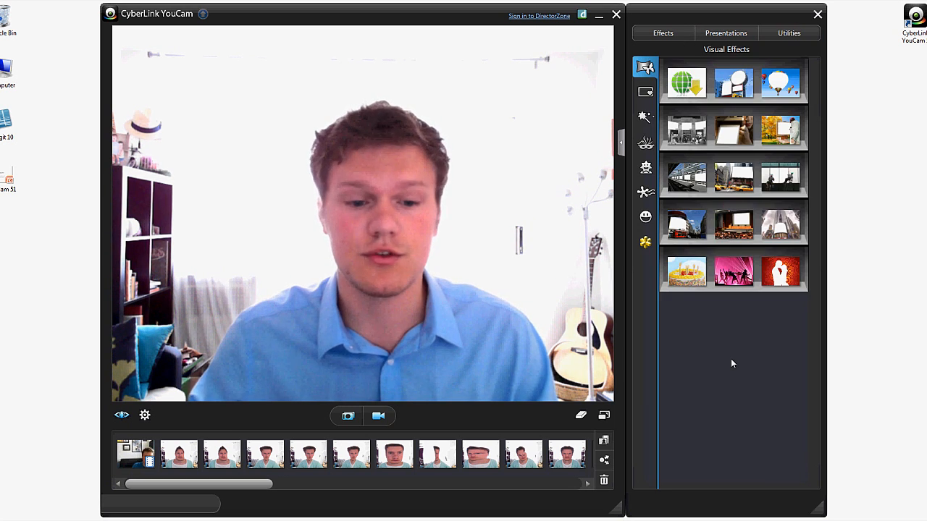
{"action": "left_click", "coordinate": [685, 81]}
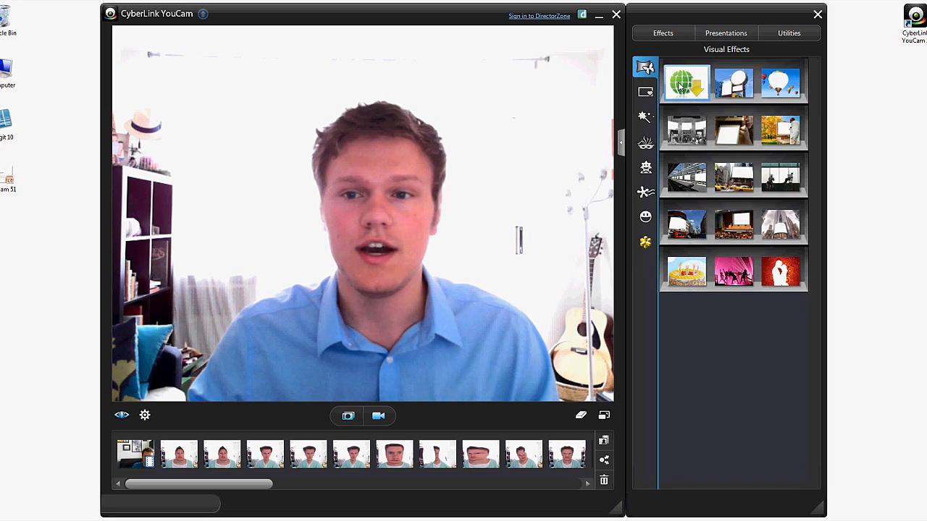
{"action": "mouse_move", "coordinate": [686, 81]}
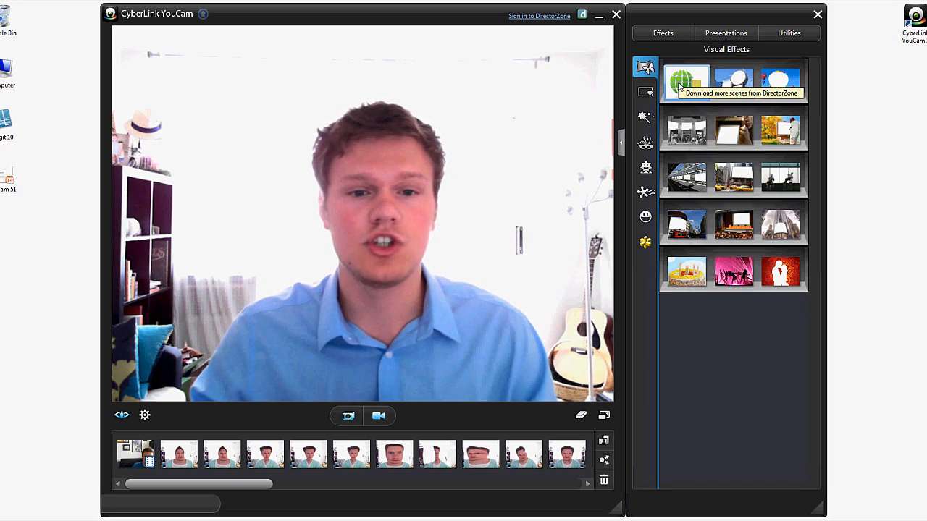
{"action": "left_click", "coordinate": [687, 80]}
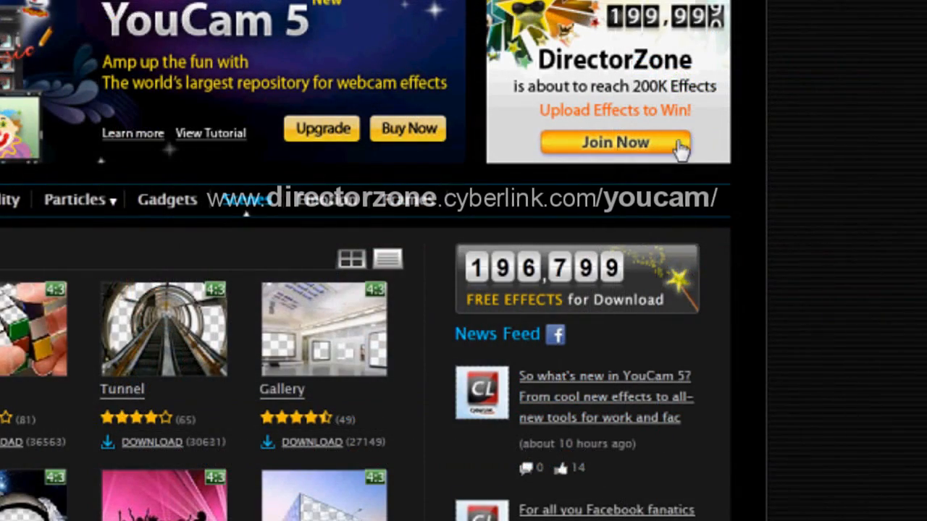
{"action": "mouse_move", "coordinate": [775, 326]}
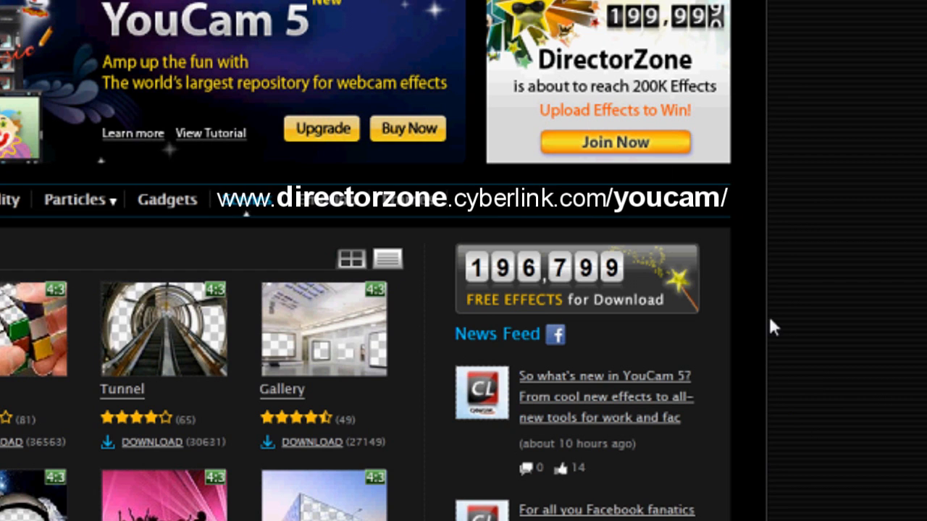
{"action": "mouse_move", "coordinate": [454, 406]}
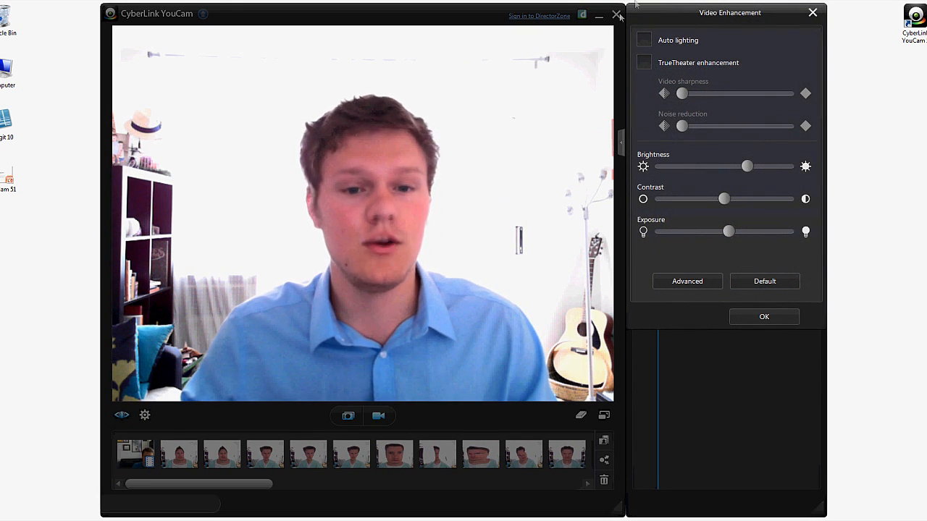
Try automatic lighting correction, leave it off, and enable TrueTheater enhancement
{"action": "left_click", "coordinate": [644, 41]}
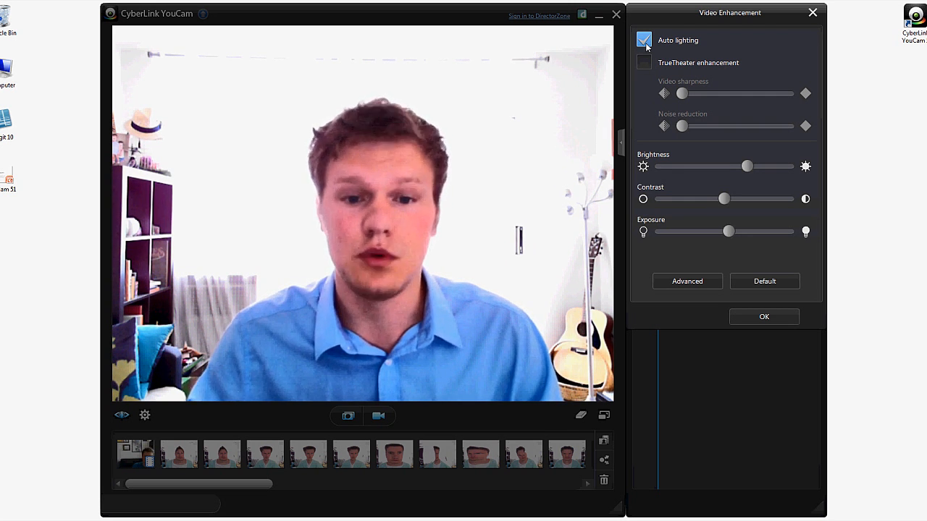
{"action": "left_click", "coordinate": [643, 41]}
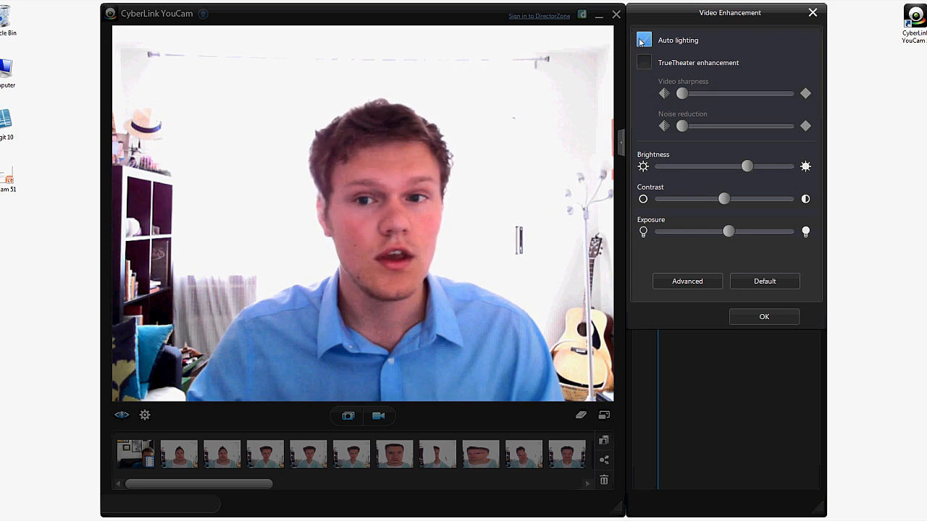
{"action": "left_click", "coordinate": [643, 62]}
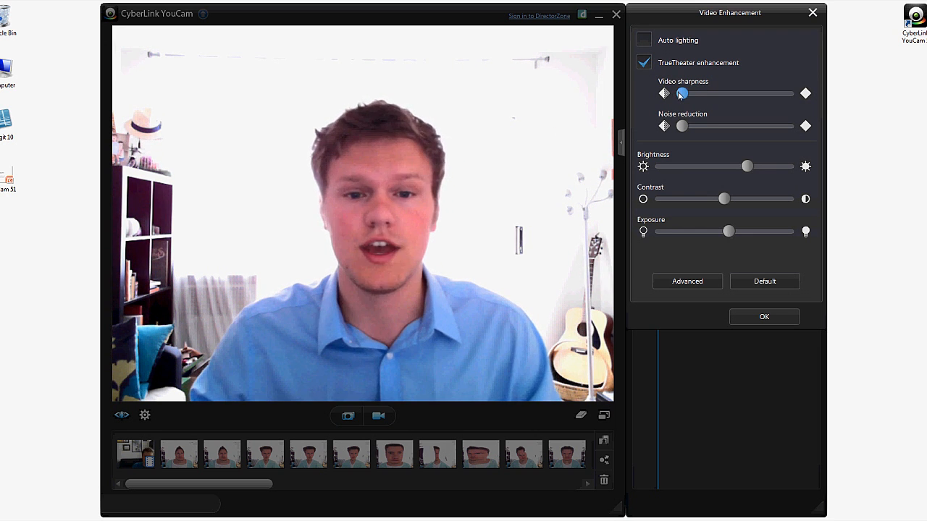
Drag the TrueTheater video sharpness and noise reduction sliders to their minimum
{"action": "left_click_drag", "start_coordinate": [681, 92], "coordinate": [788, 93]}
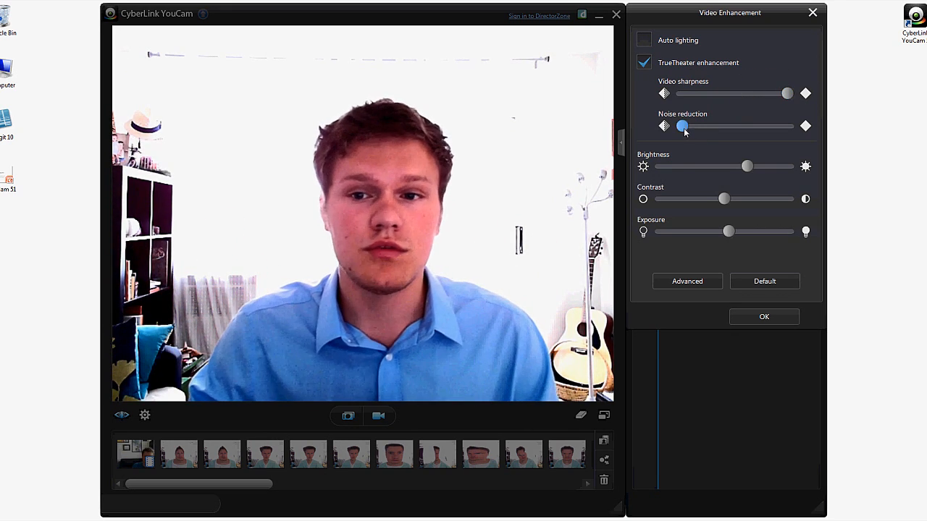
{"action": "left_click_drag", "start_coordinate": [681, 126], "coordinate": [681, 126]}
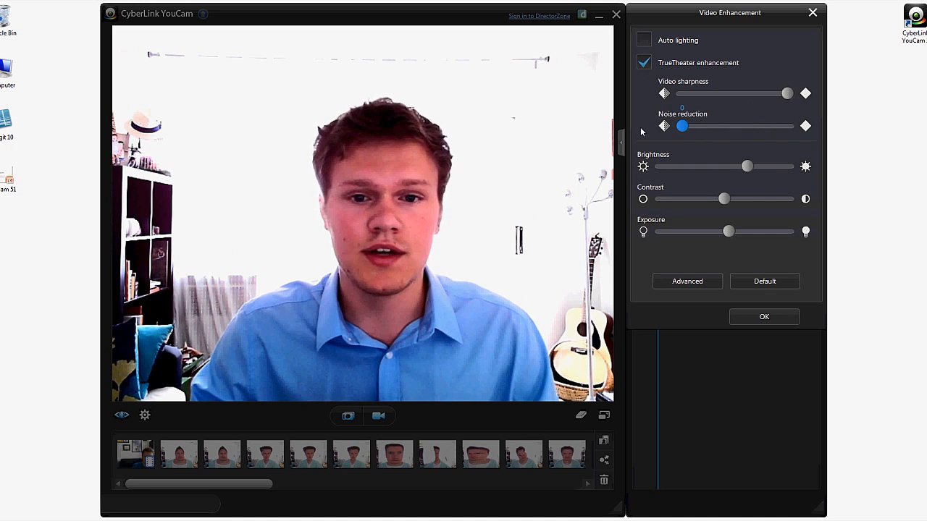
{"action": "left_click_drag", "start_coordinate": [785, 93], "coordinate": [681, 92]}
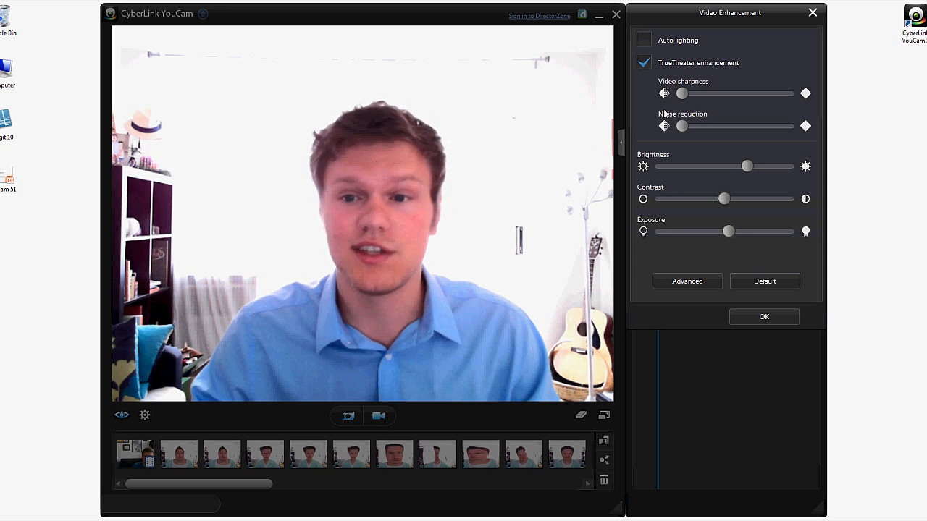
{"action": "mouse_move", "coordinate": [648, 123]}
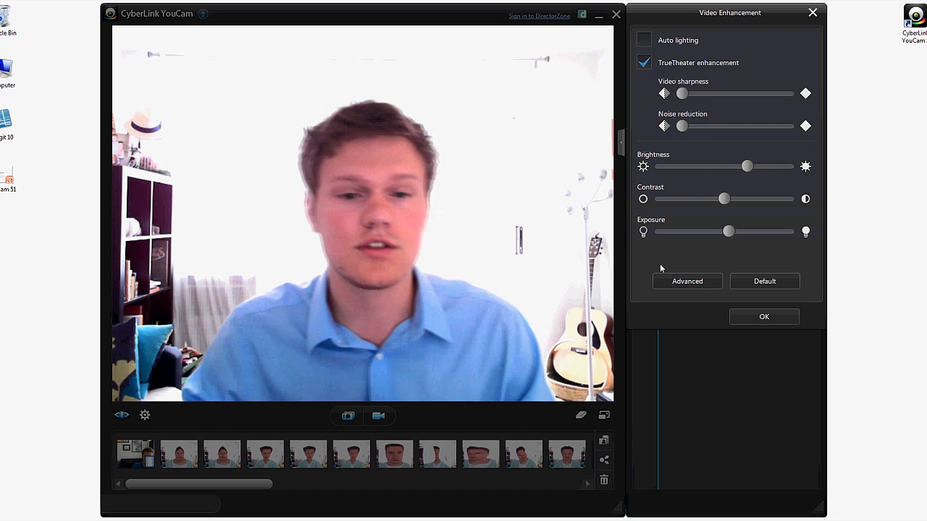
Review the webcam's advanced Camera Control and Video Settings properties, then accept with OK
{"action": "left_click", "coordinate": [686, 281]}
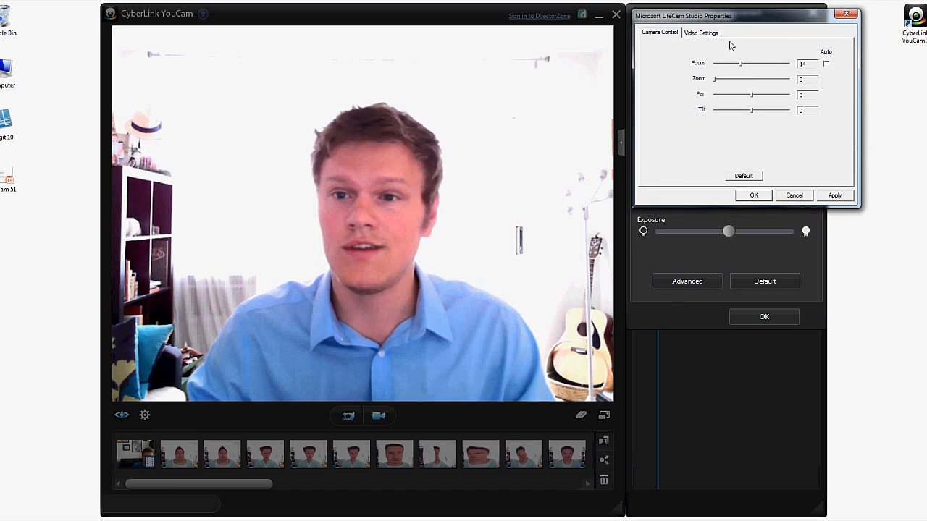
{"action": "left_click", "coordinate": [701, 31]}
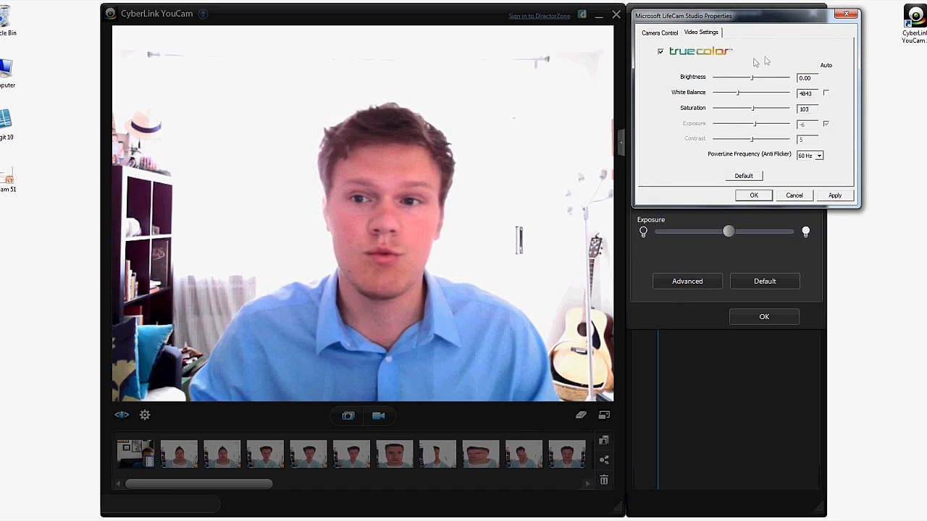
{"action": "mouse_move", "coordinate": [683, 49]}
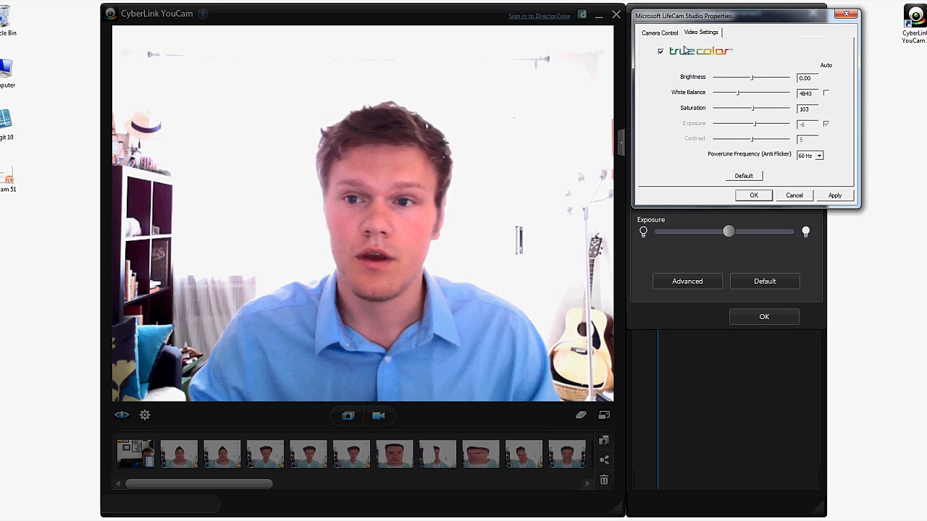
{"action": "left_click", "coordinate": [661, 32]}
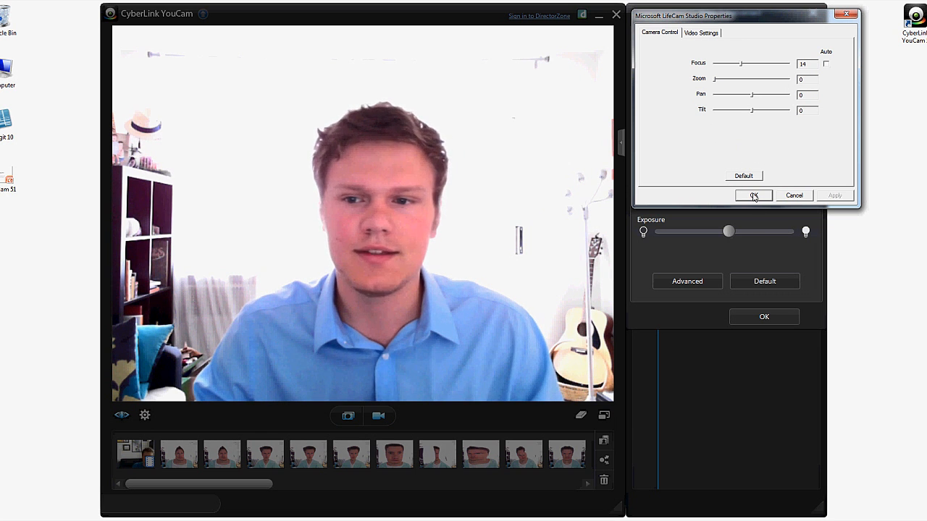
{"action": "left_click", "coordinate": [753, 196]}
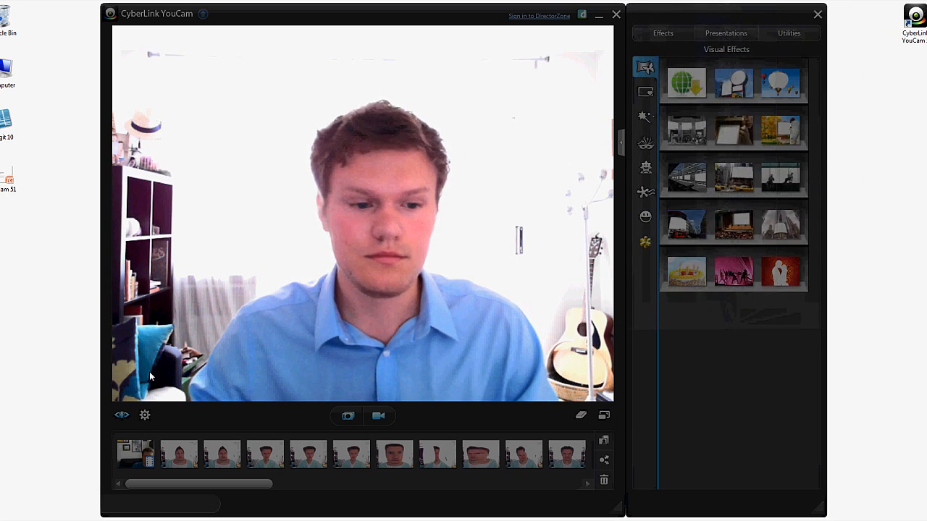
In YouCam settings, review the Camera tab and browse the capture resolution list
{"action": "left_click", "coordinate": [145, 415]}
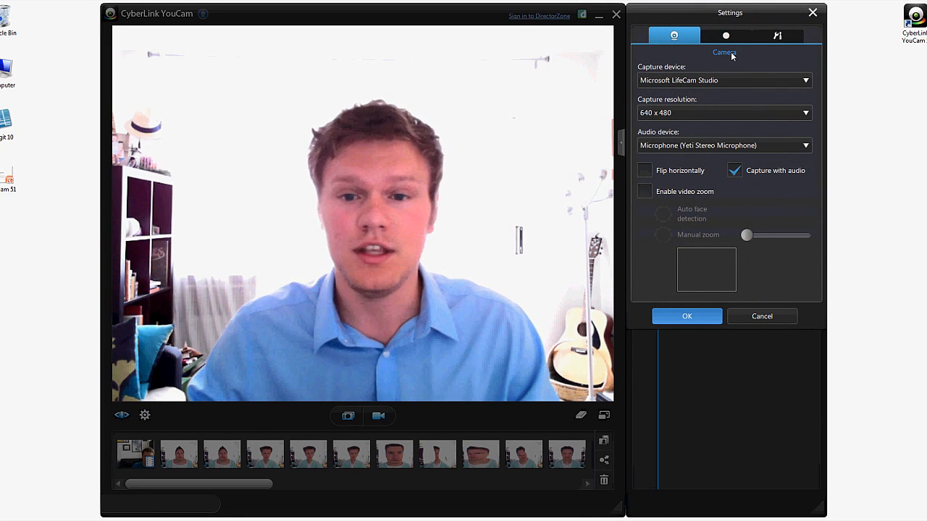
{"action": "left_click", "coordinate": [724, 113]}
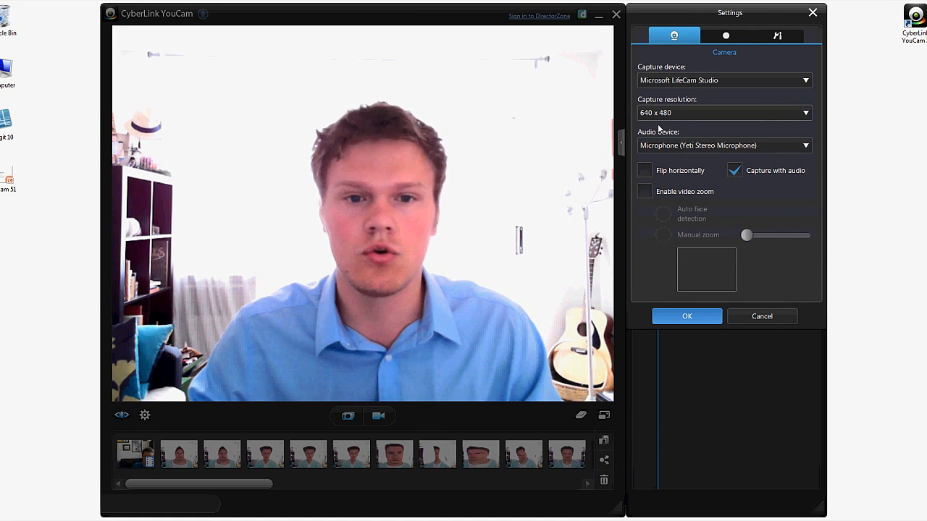
{"action": "left_click", "coordinate": [805, 113]}
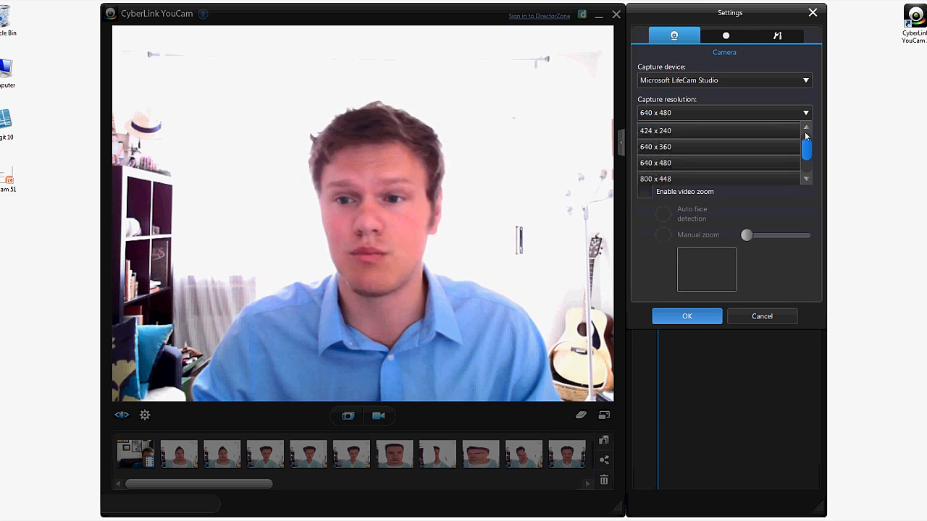
{"action": "scroll", "scroll_direction": "up", "scroll_amount": 3}
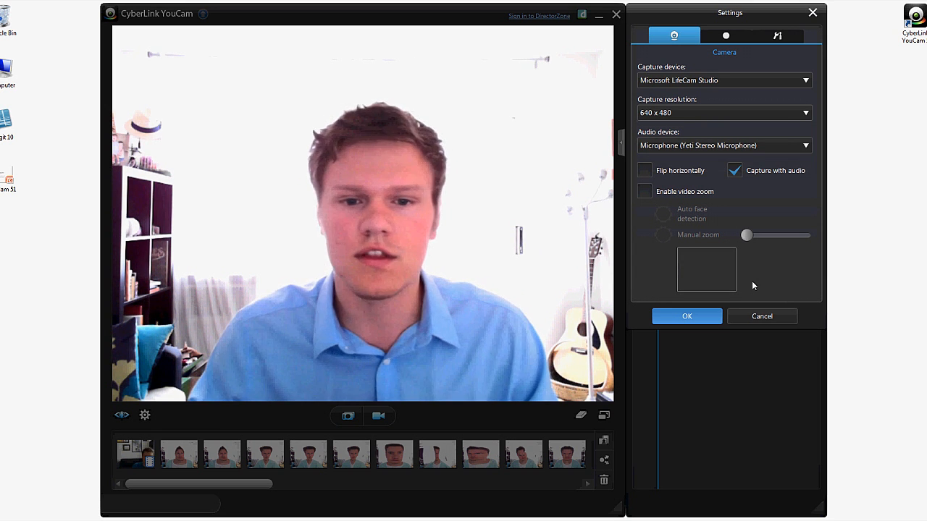
{"action": "left_click", "coordinate": [724, 113]}
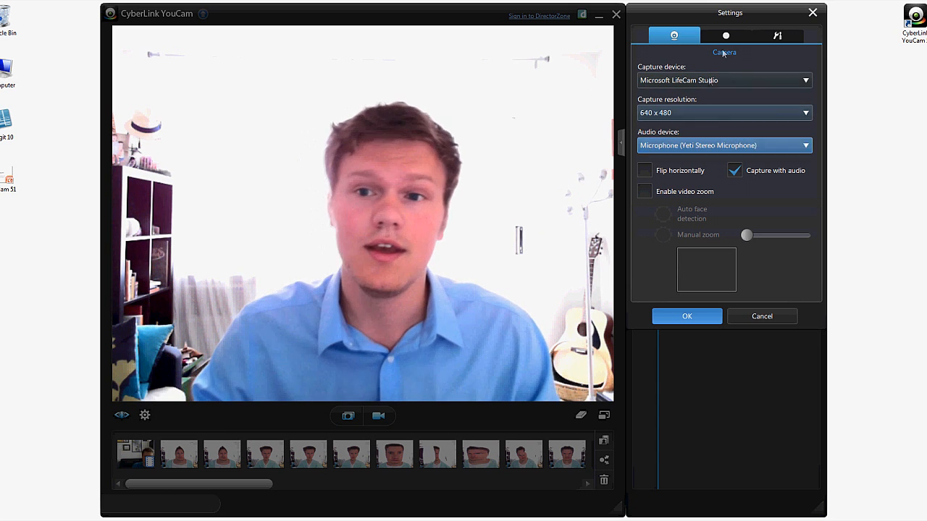
Switch to the Capture & Snapshot settings
{"action": "left_click", "coordinate": [724, 35]}
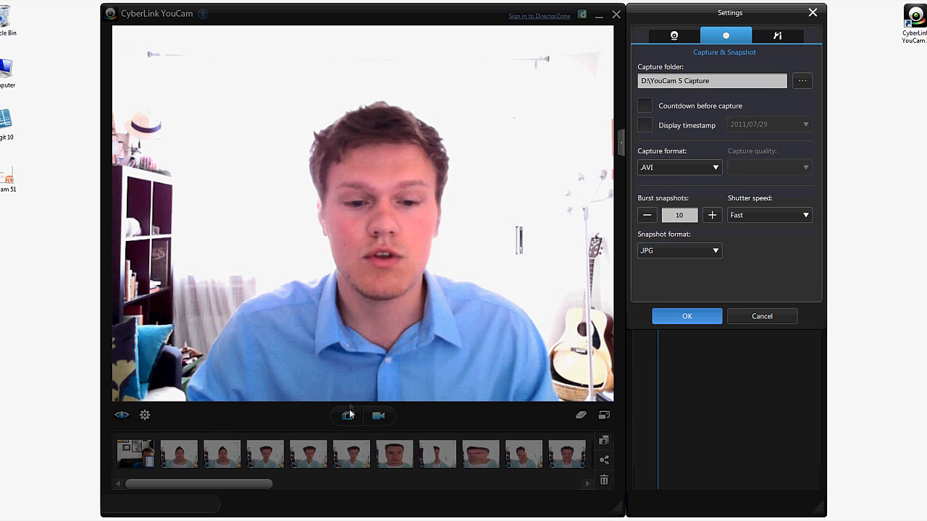
Close YouCam settings and bring up the YouCam 5 datasheet PDF
{"action": "left_click", "coordinate": [776, 35]}
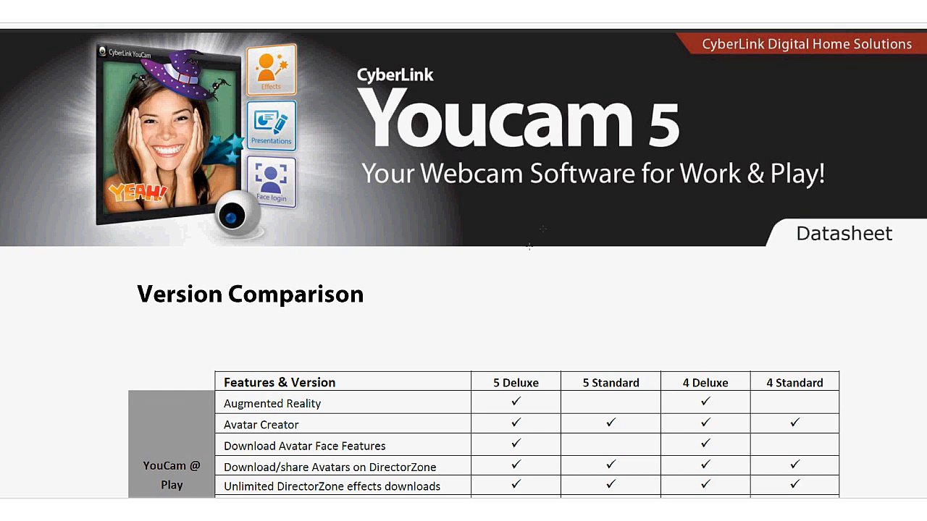
Scroll the version comparison table to the Play, Work and Faces feature rows
{"action": "scroll", "scroll_direction": "down", "scroll_amount": 3}
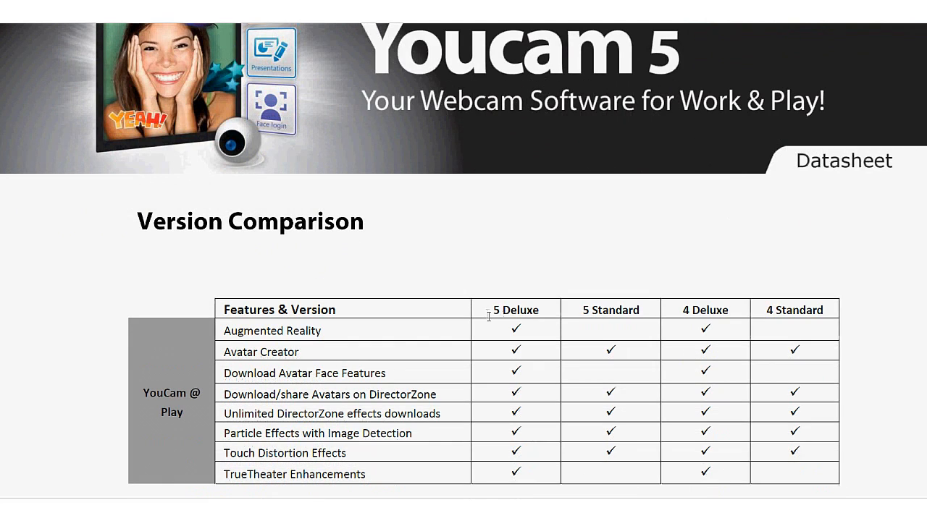
{"action": "scroll", "scroll_direction": "down", "scroll_amount": 3}
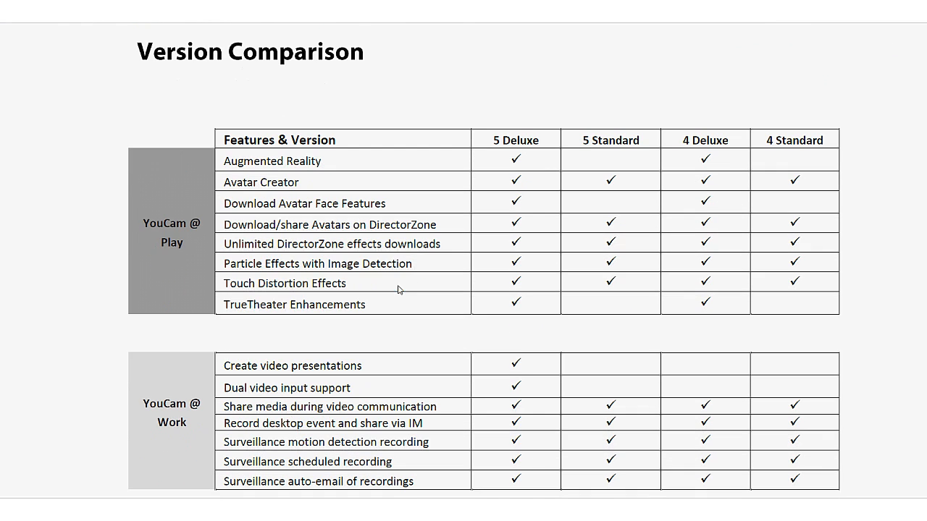
{"action": "mouse_move", "coordinate": [215, 292]}
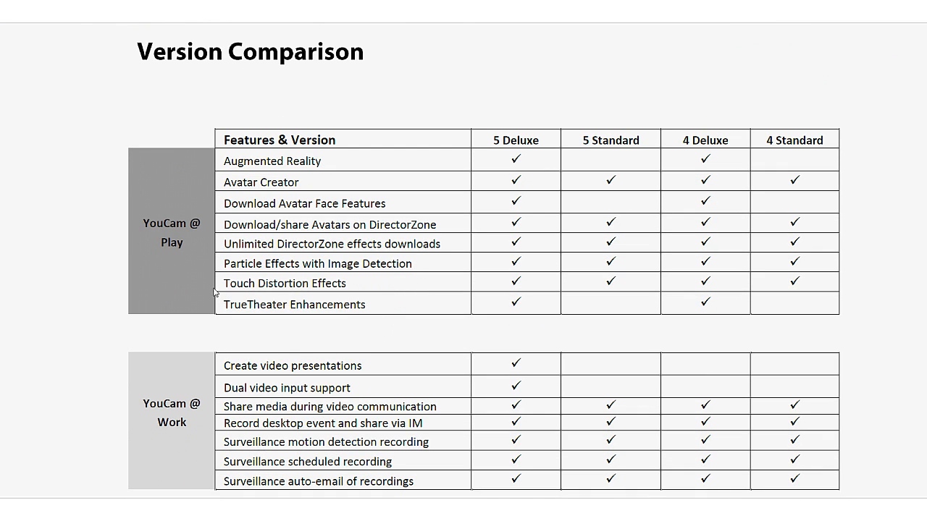
{"action": "scroll", "scroll_direction": "down", "scroll_amount": 3}
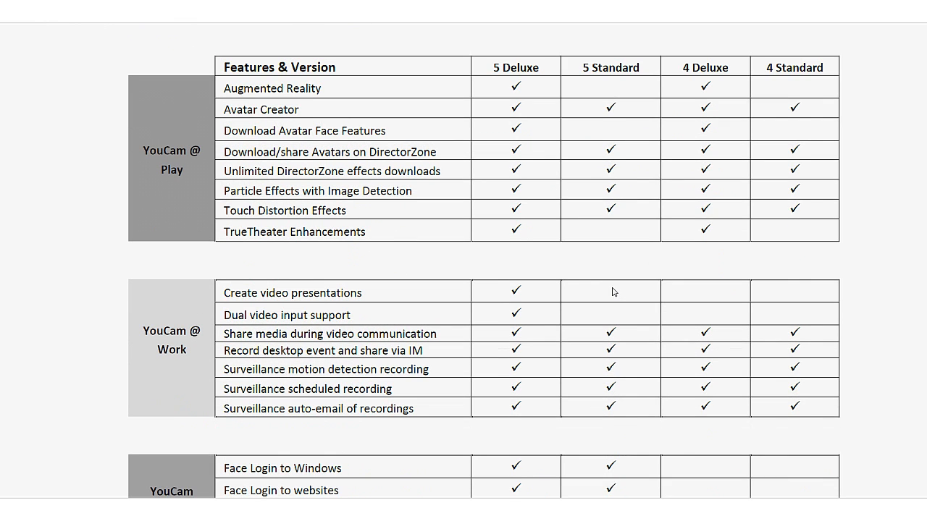
{"action": "scroll", "scroll_direction": "down", "scroll_amount": 3}
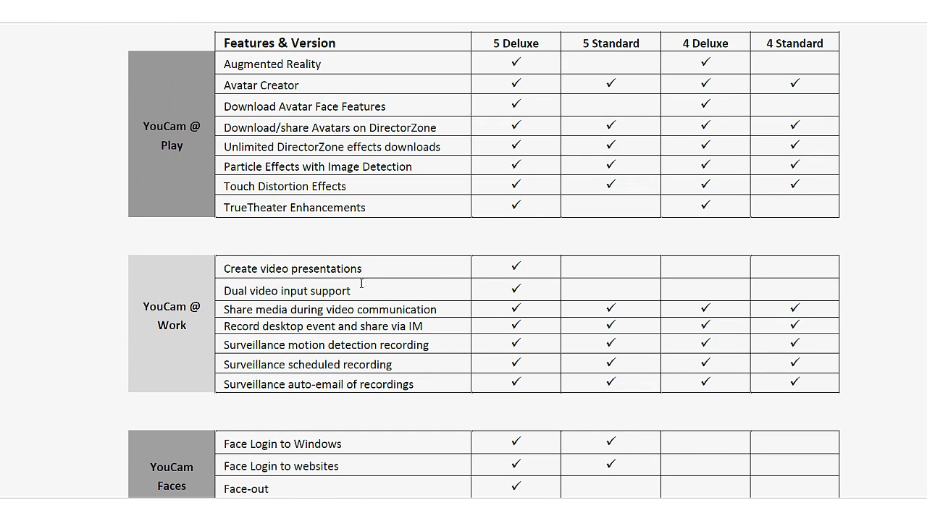
{"action": "mouse_move", "coordinate": [403, 252]}
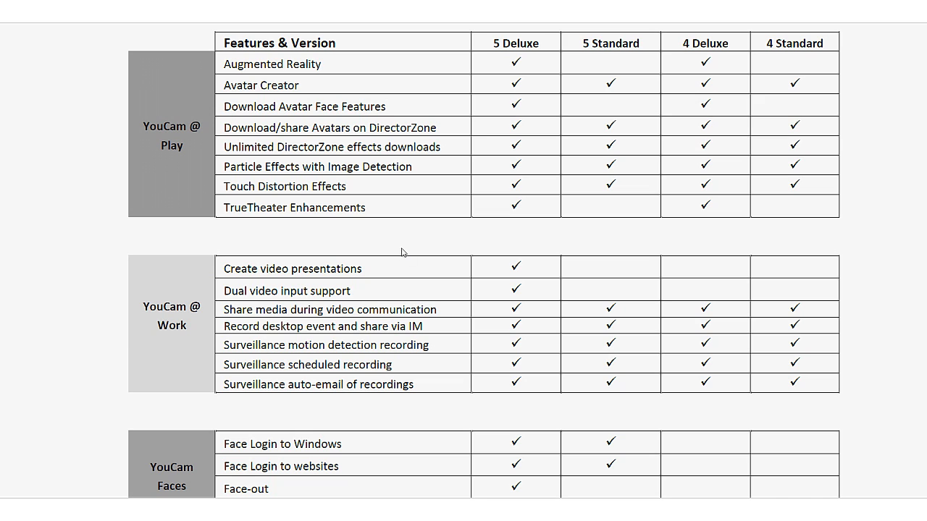
{"action": "mouse_move", "coordinate": [564, 328]}
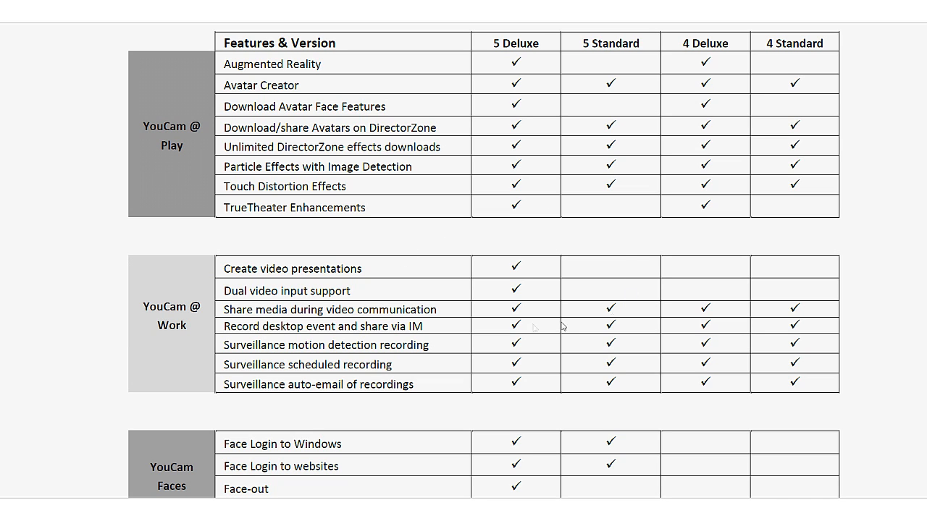
{"action": "scroll", "scroll_direction": "down", "scroll_amount": 3}
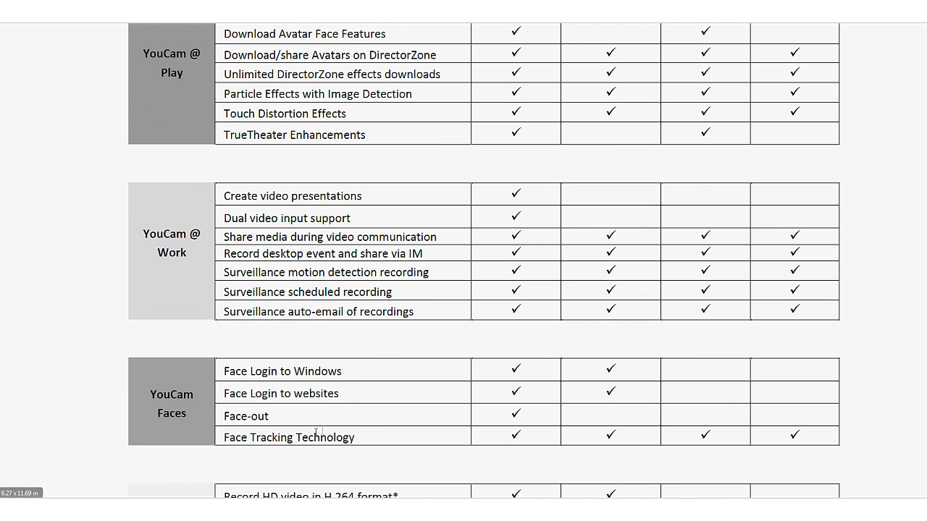
{"action": "mouse_move", "coordinate": [548, 345]}
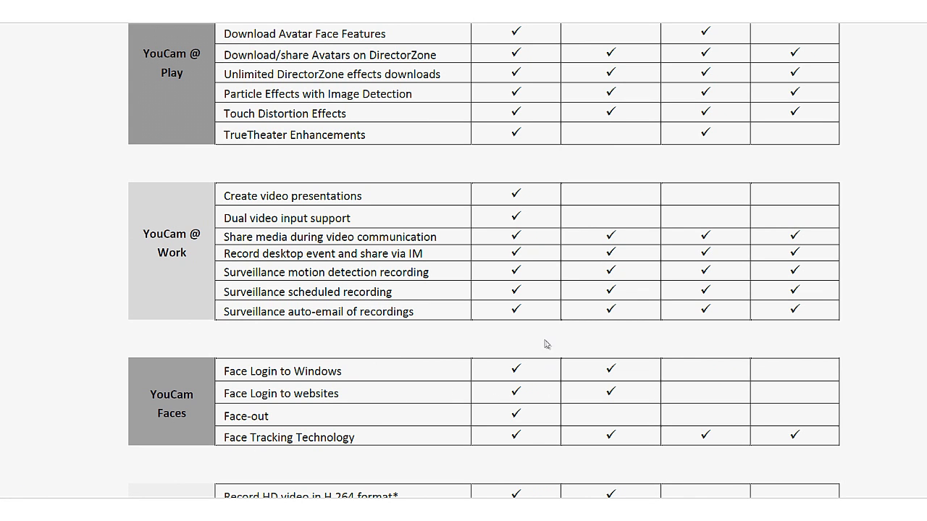
{"action": "scroll", "scroll_direction": "up", "scroll_amount": 3}
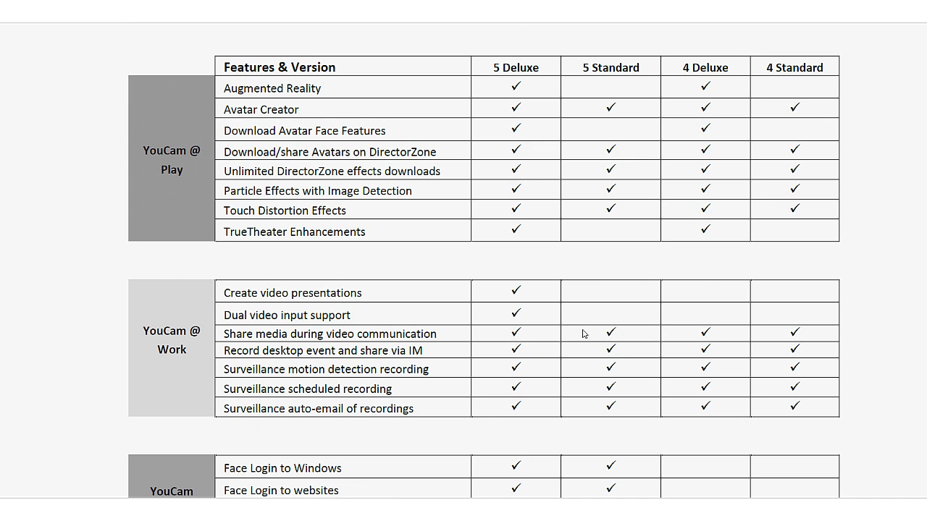
{"action": "mouse_move", "coordinate": [634, 275]}
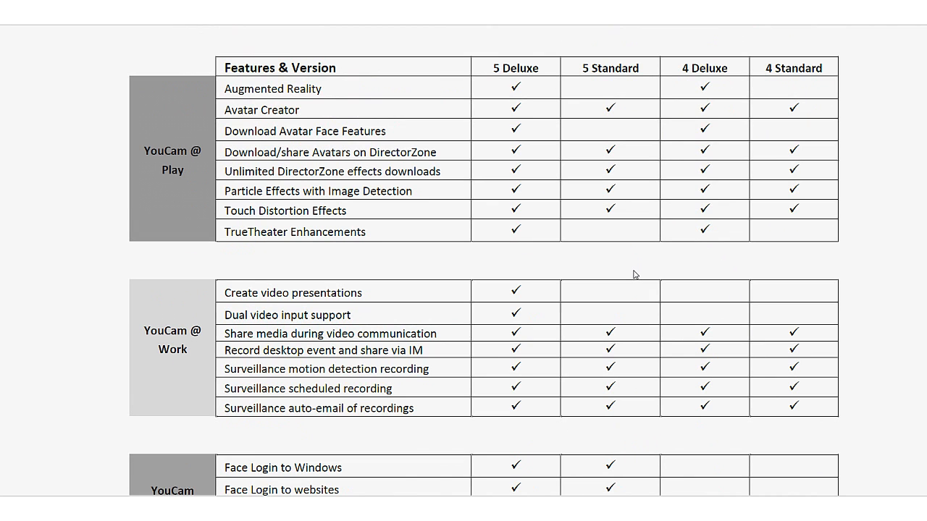